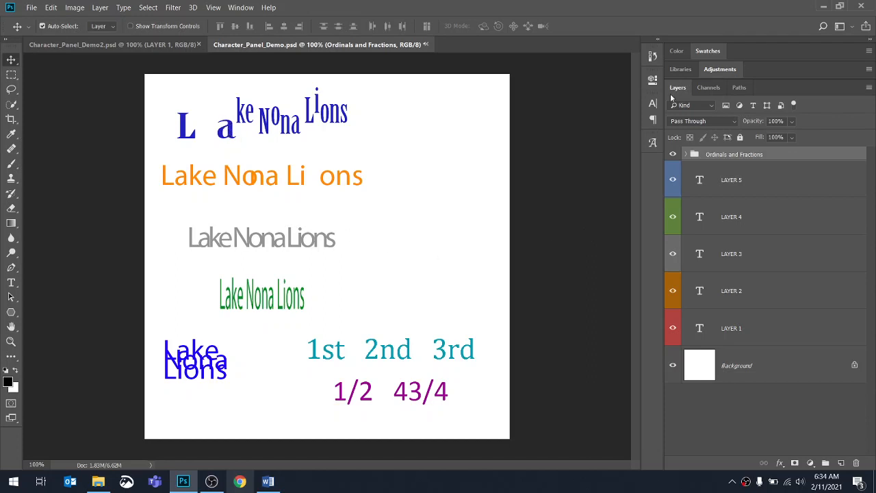
mouse_move(651, 104)
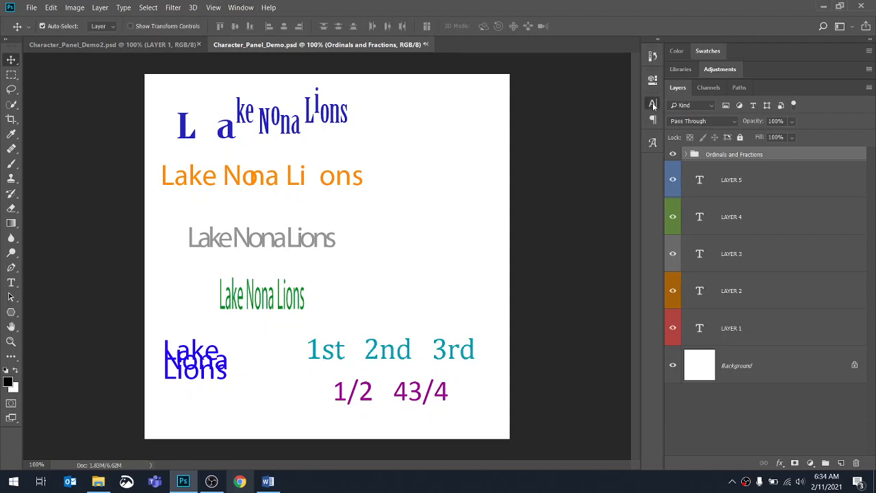
Step: Show the Character panel from the Window menu
click(652, 104)
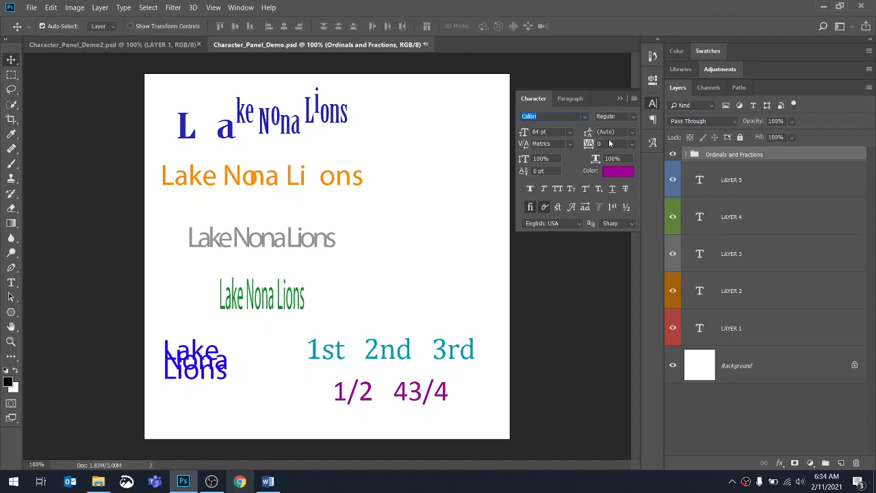
mouse_move(523, 159)
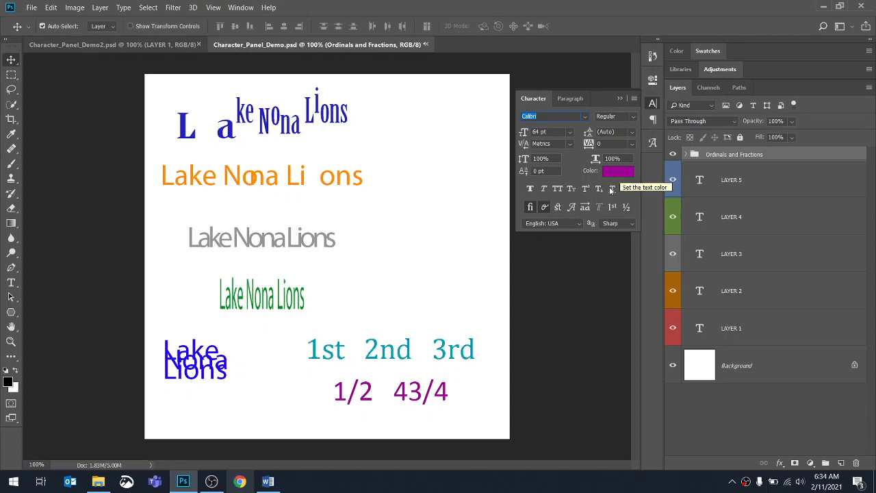
mouse_move(561, 217)
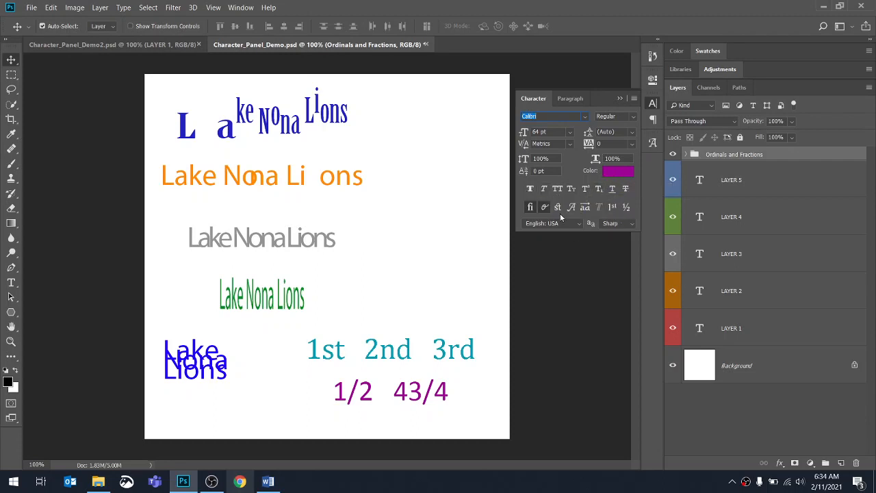
mouse_move(569, 241)
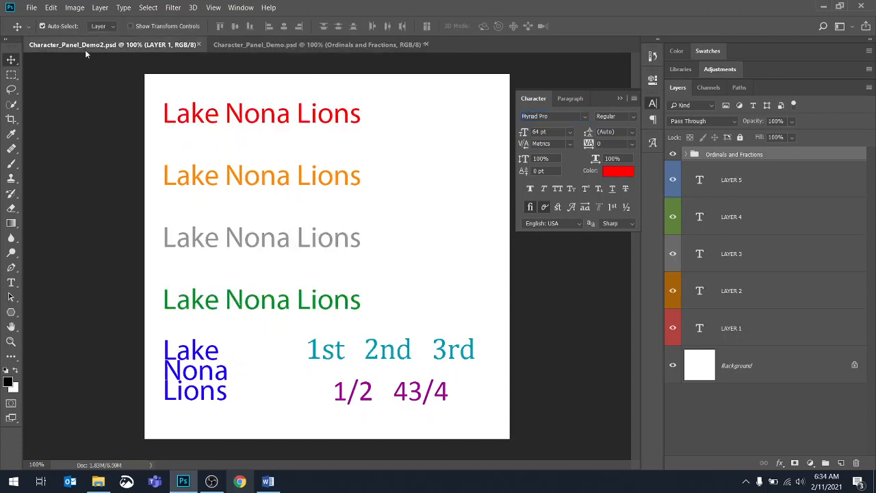
Step: Select LAYER 1 and highlight all of its red Lake Nona Lions text
click(731, 328)
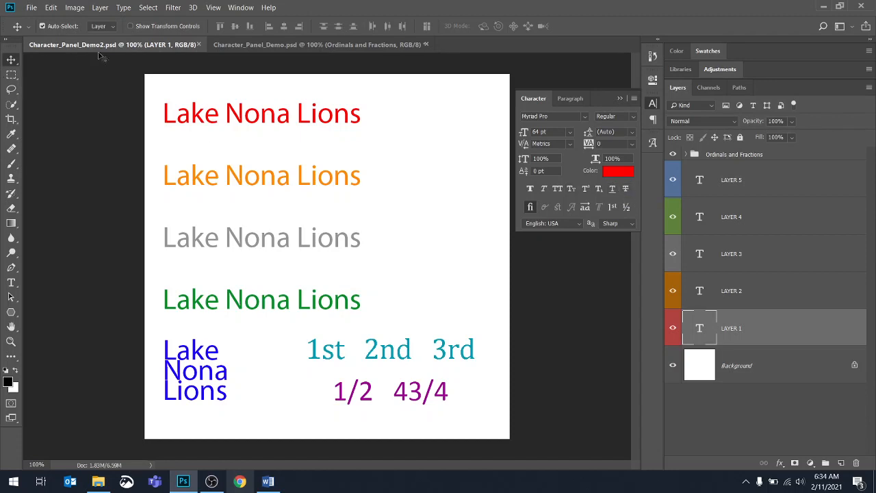
mouse_move(101, 52)
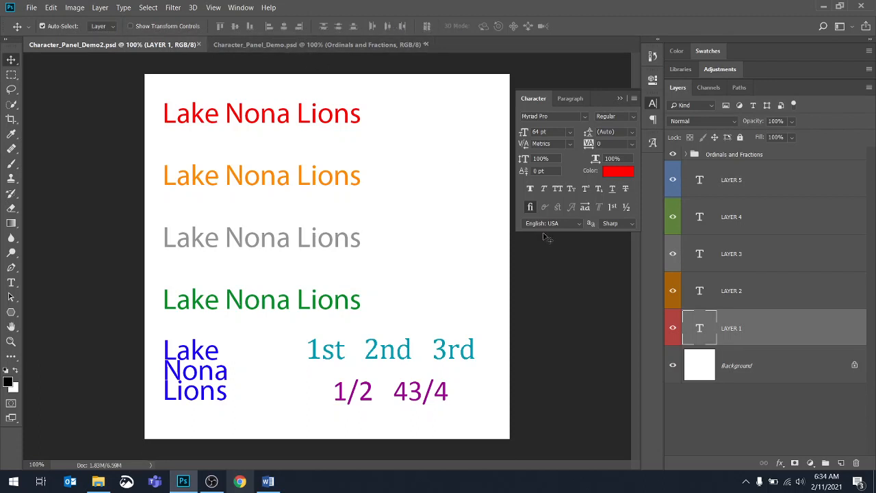
mouse_move(440, 96)
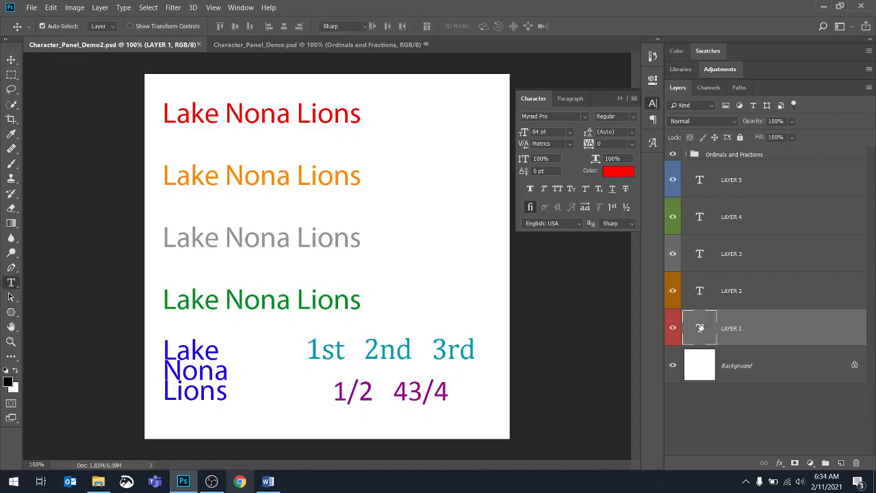
double_click(261, 114)
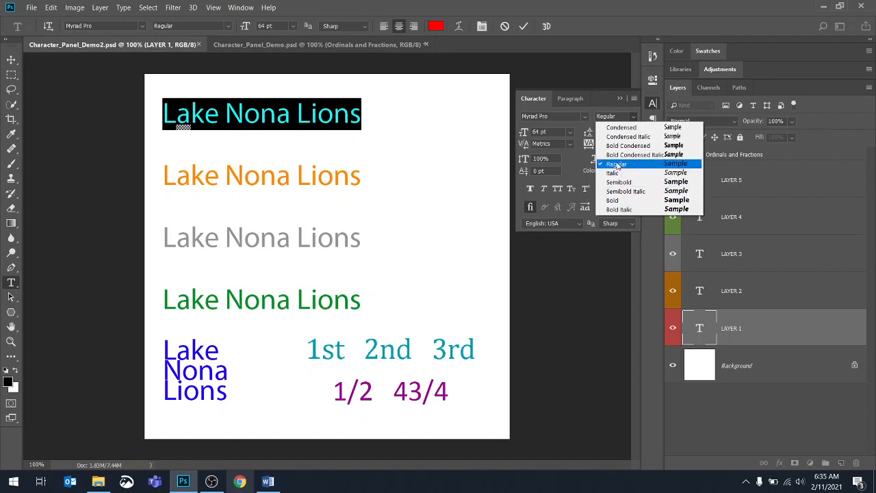
Step: Try a couple of font families on the red text, then settle on Curlz MT
click(616, 162)
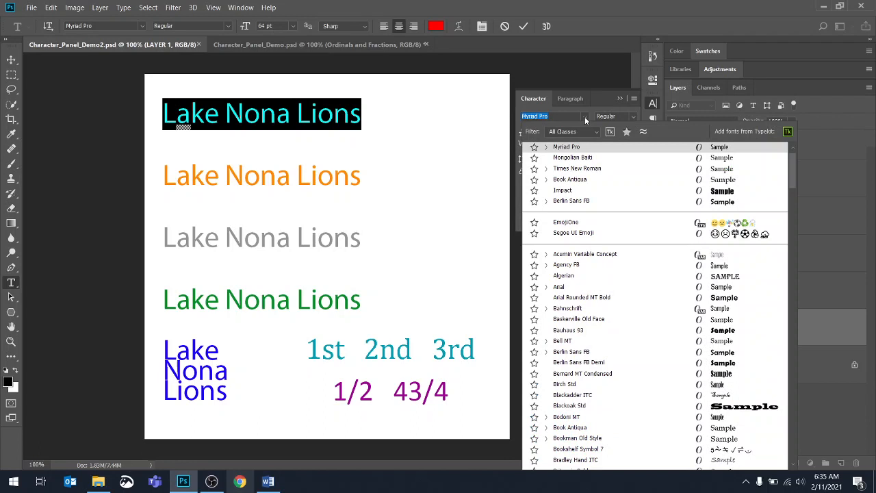
click(564, 383)
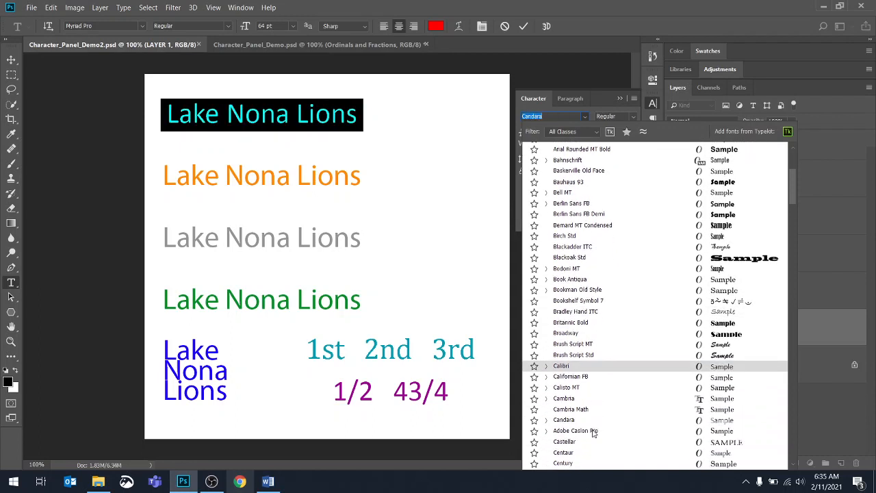
click(564, 419)
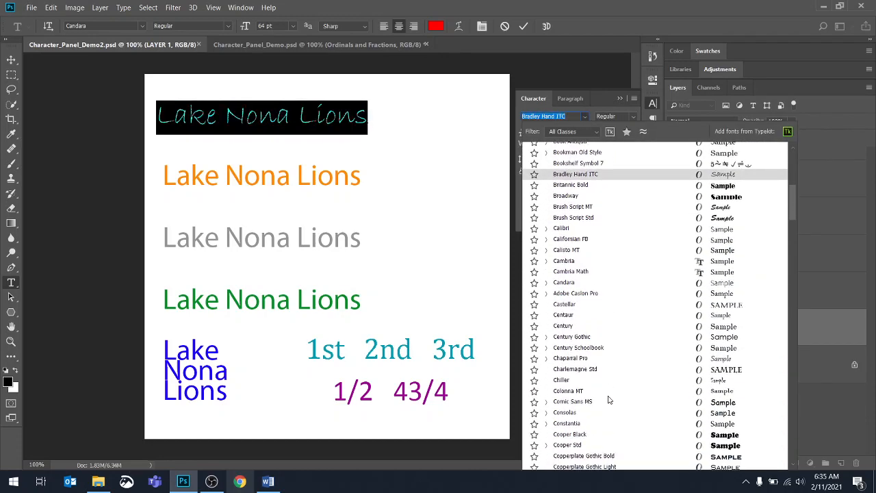
scroll(down, 3)
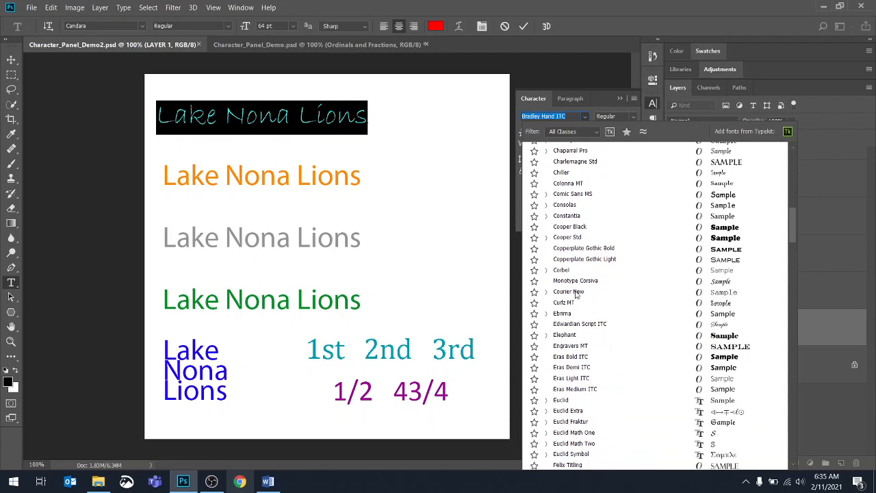
click(575, 280)
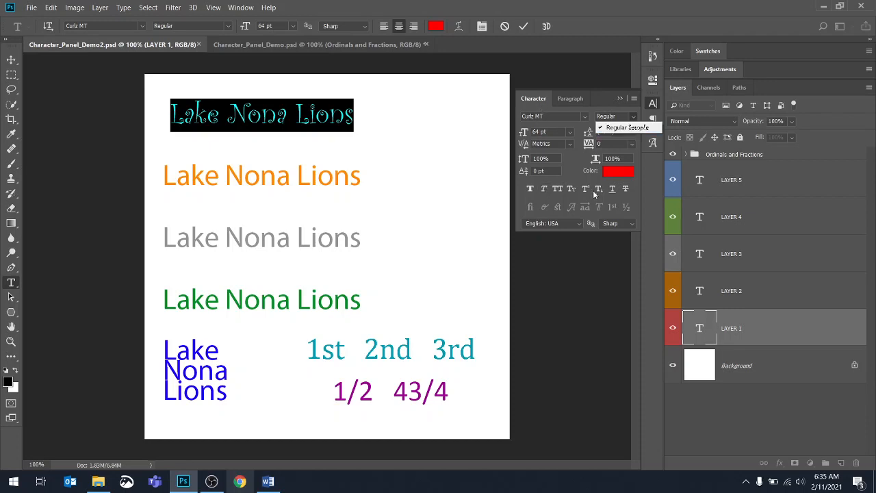
mouse_move(568, 249)
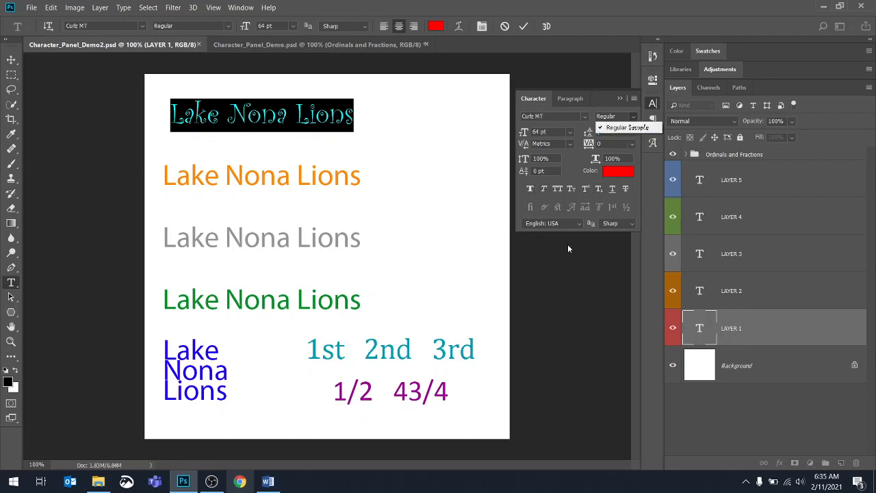
mouse_move(573, 249)
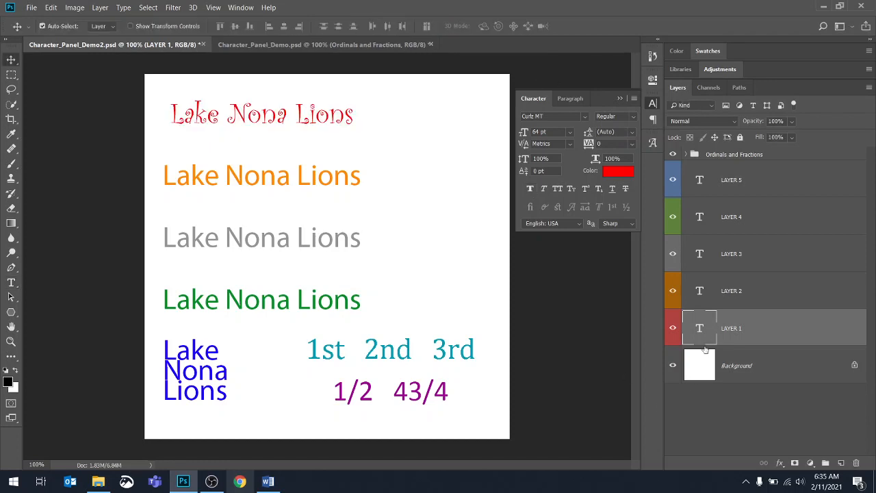
Step: Reselect all of the red Curlz MT text for editing
double_click(261, 115)
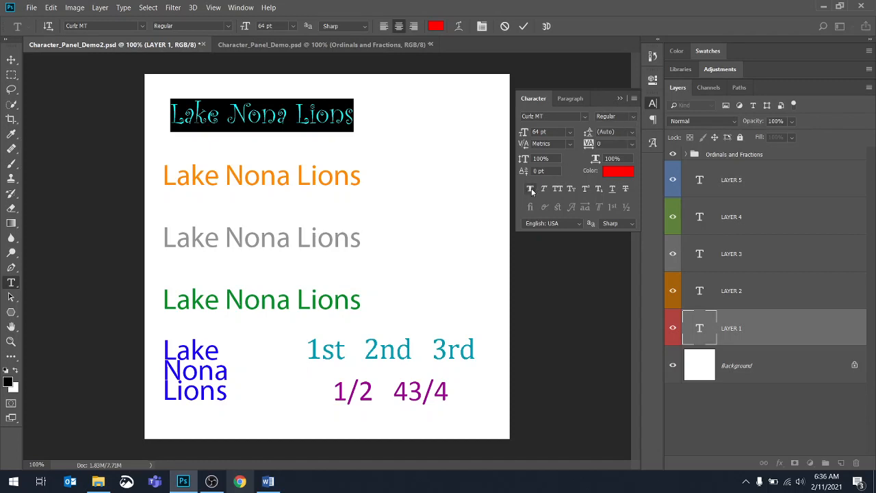
mouse_move(531, 189)
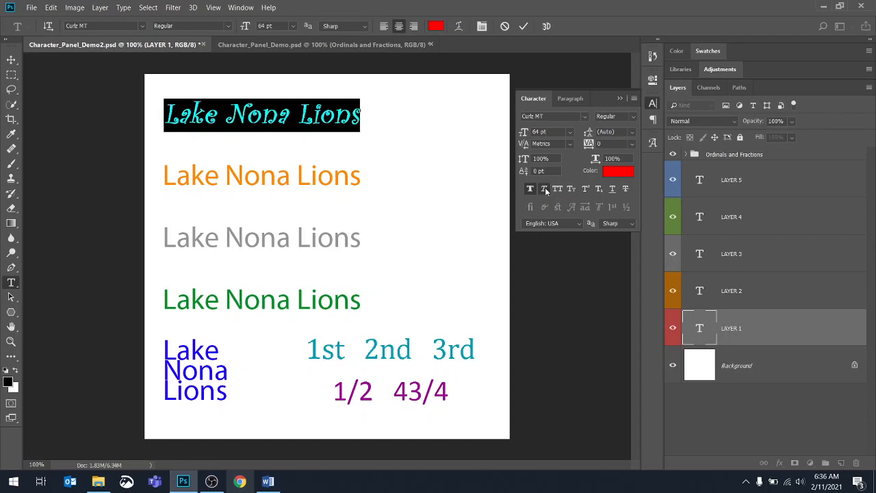
mouse_move(536, 190)
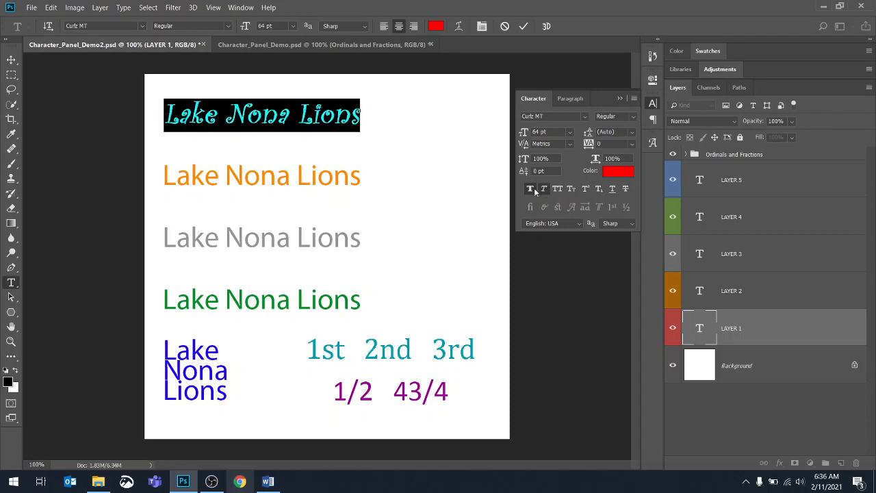
mouse_move(531, 189)
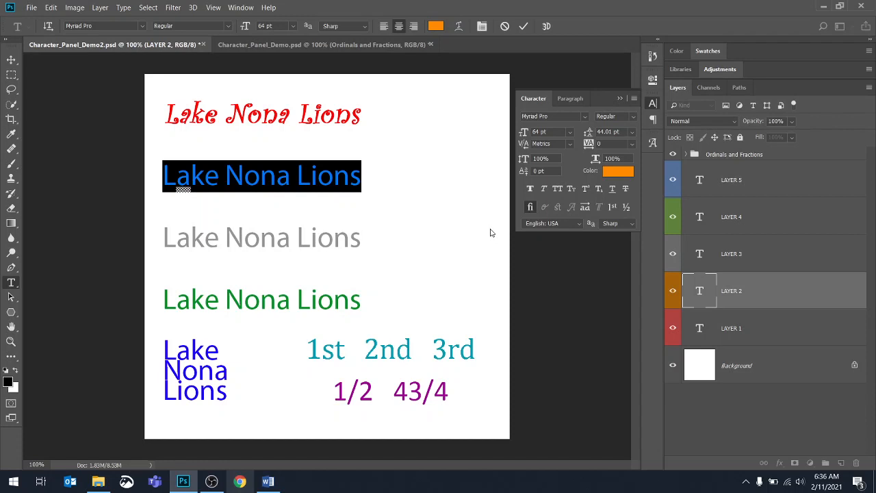
mouse_move(236, 211)
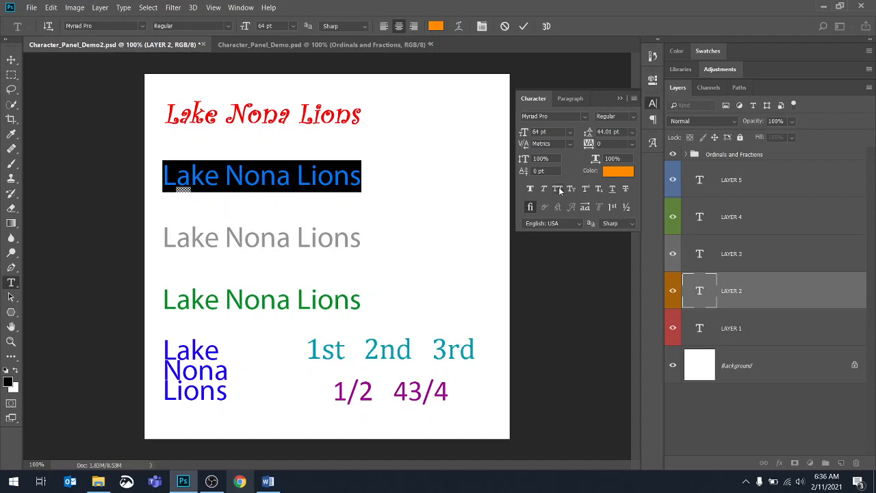
mouse_move(557, 189)
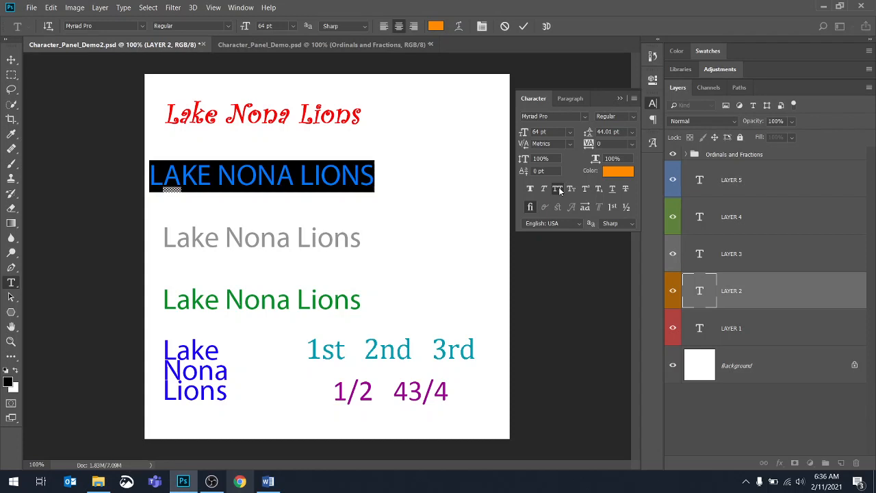
mouse_move(570, 188)
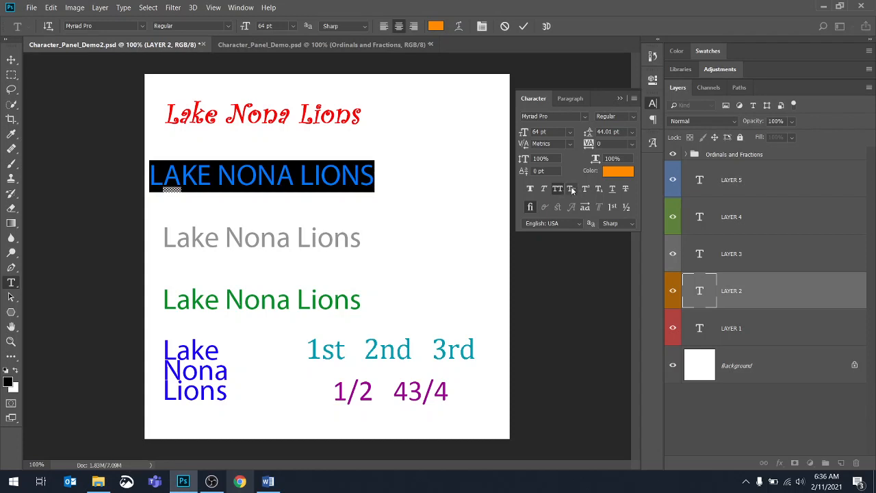
mouse_move(572, 188)
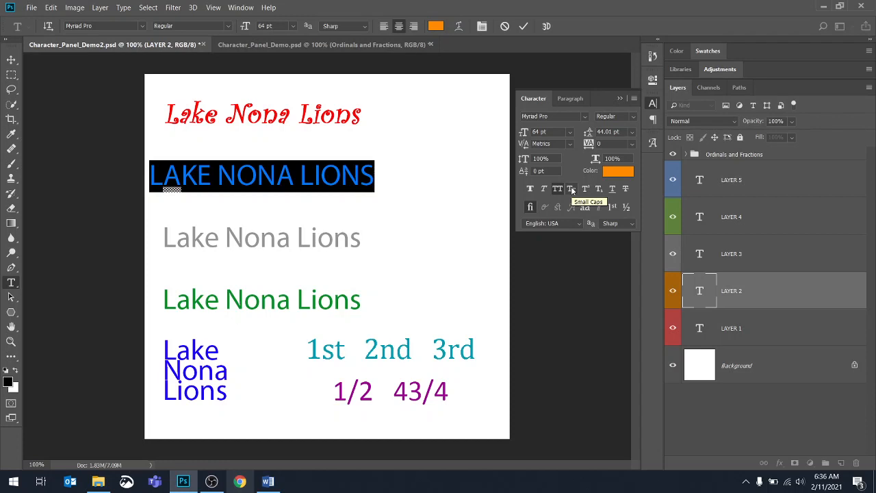
Step: Apply Small Caps and Underline to the orange Lake Nona Lions text
click(558, 189)
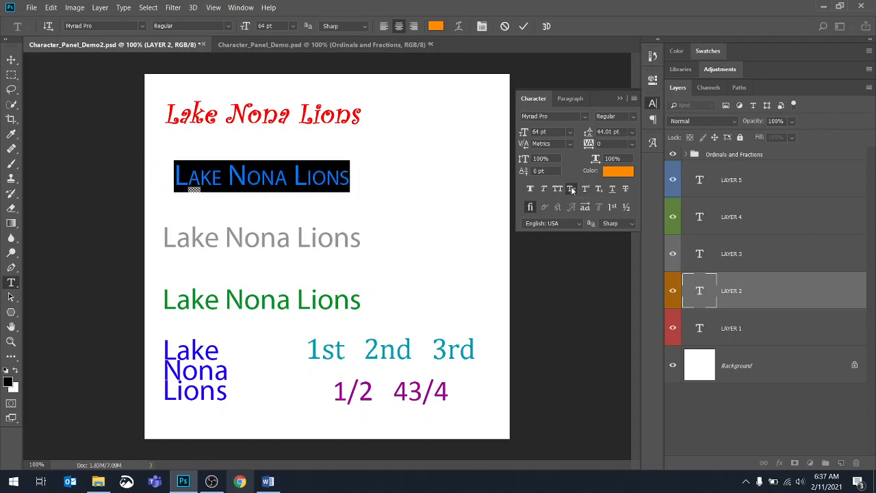
click(557, 189)
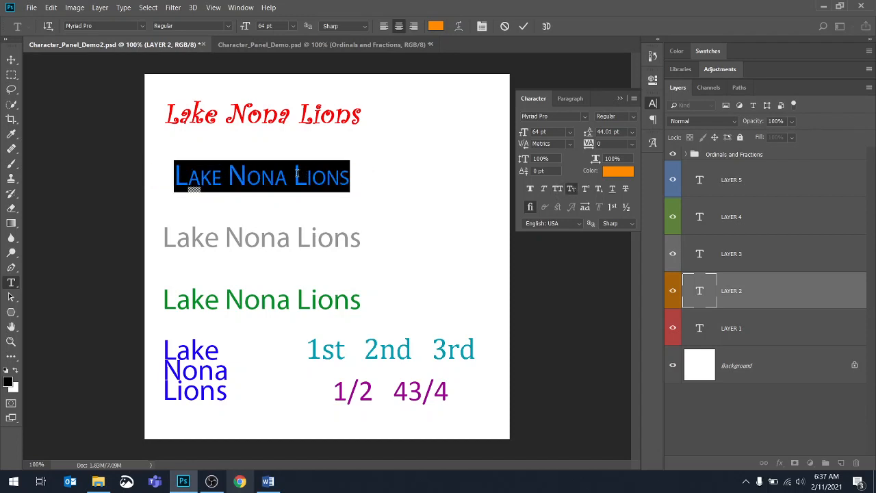
click(296, 175)
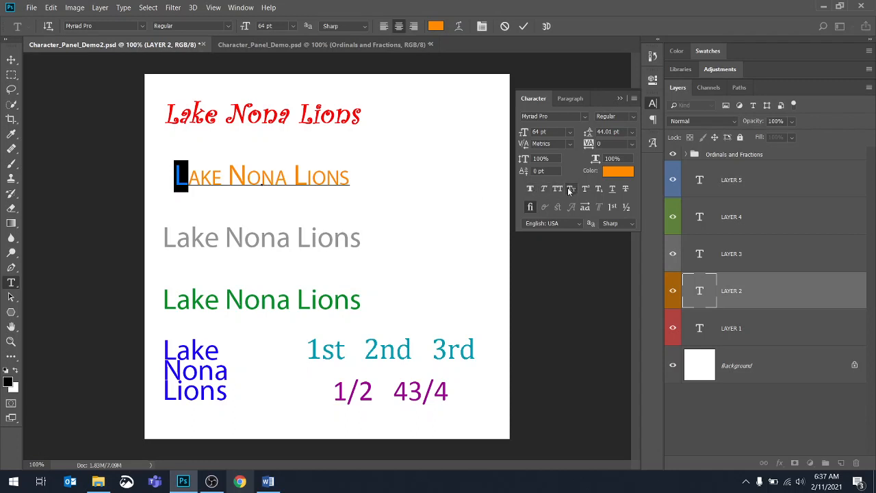
click(524, 26)
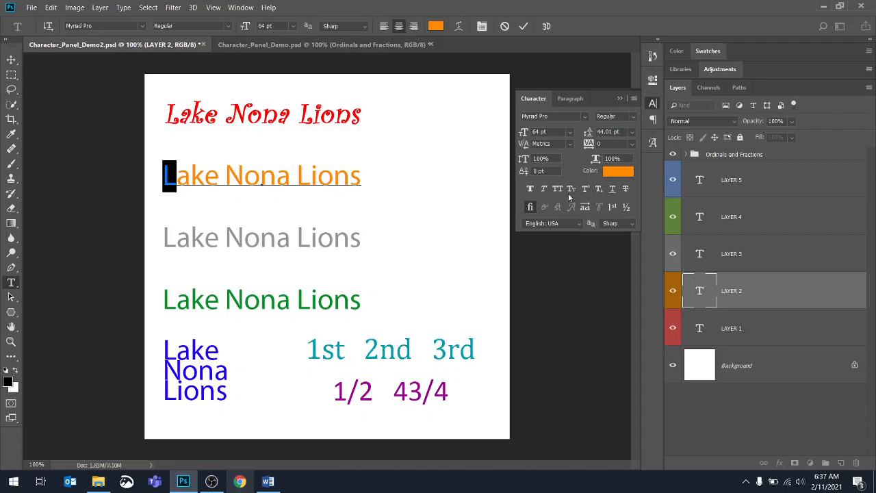
mouse_move(572, 189)
text(n)
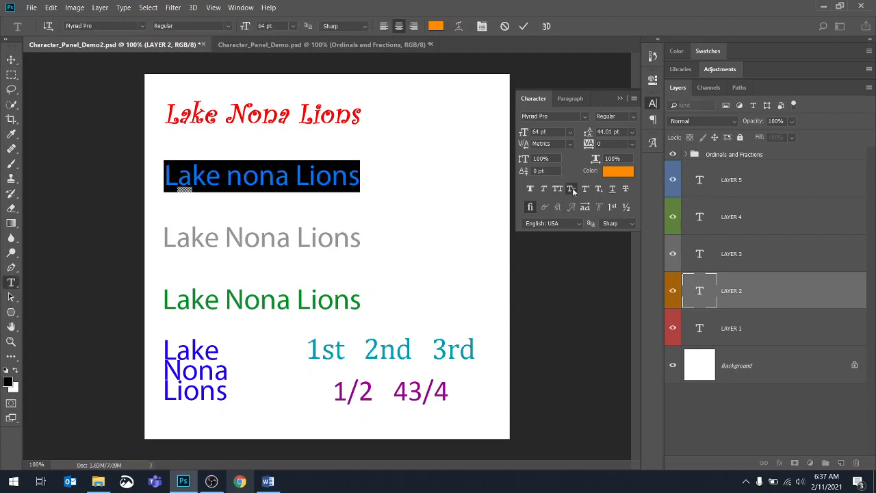
click(523, 26)
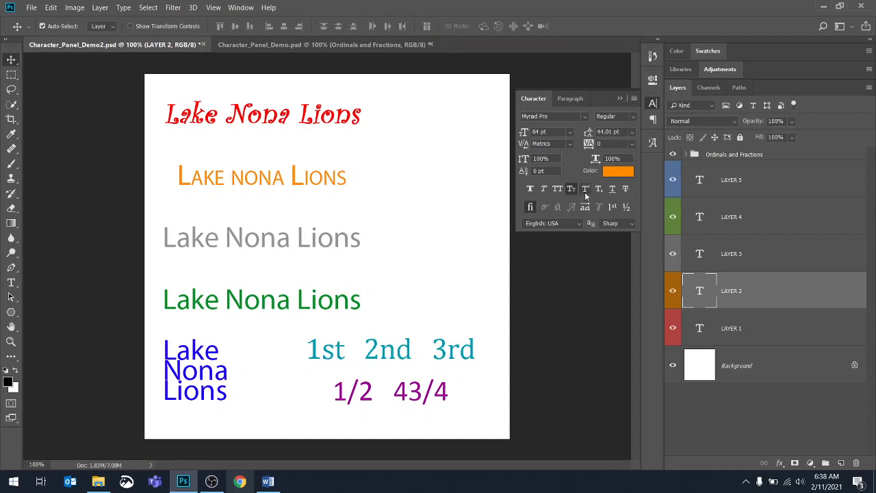
mouse_move(586, 189)
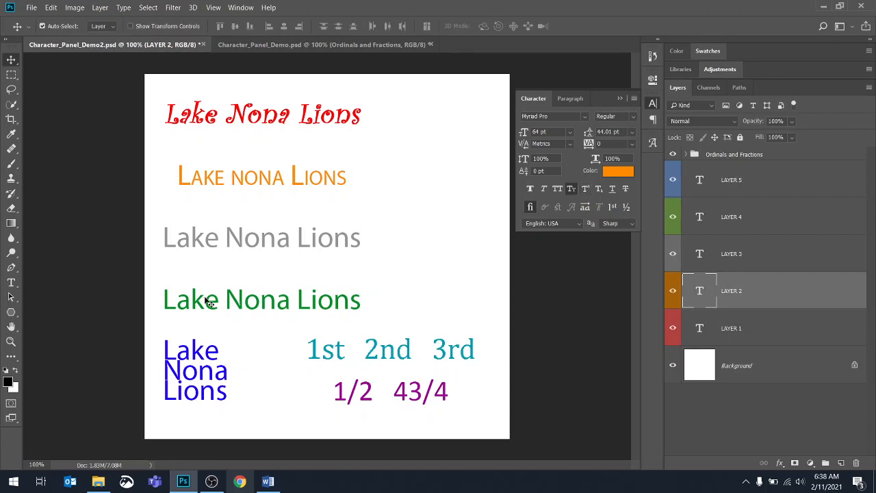
mouse_move(698, 249)
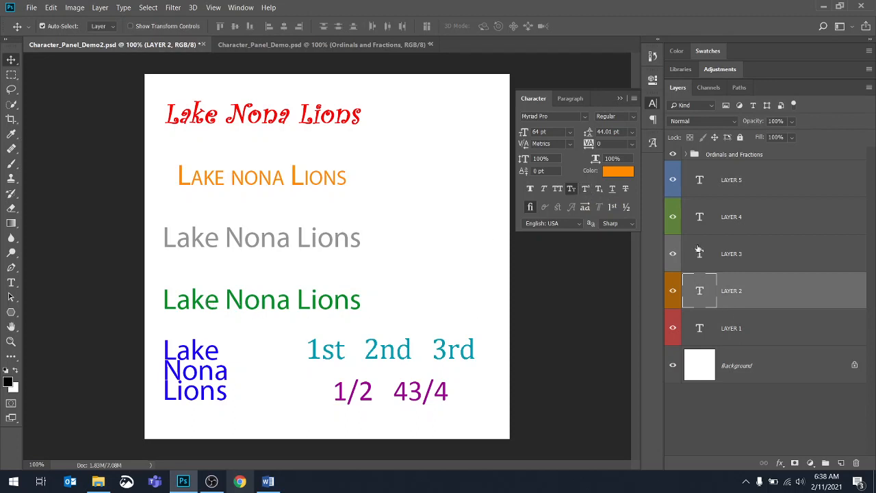
Step: Enter and leave editing on the grey line, then reselect all its text
double_click(261, 238)
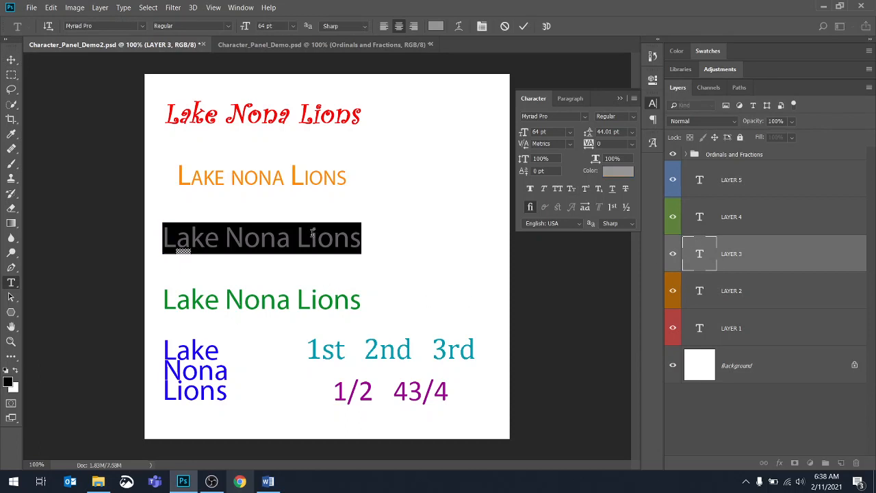
click(313, 238)
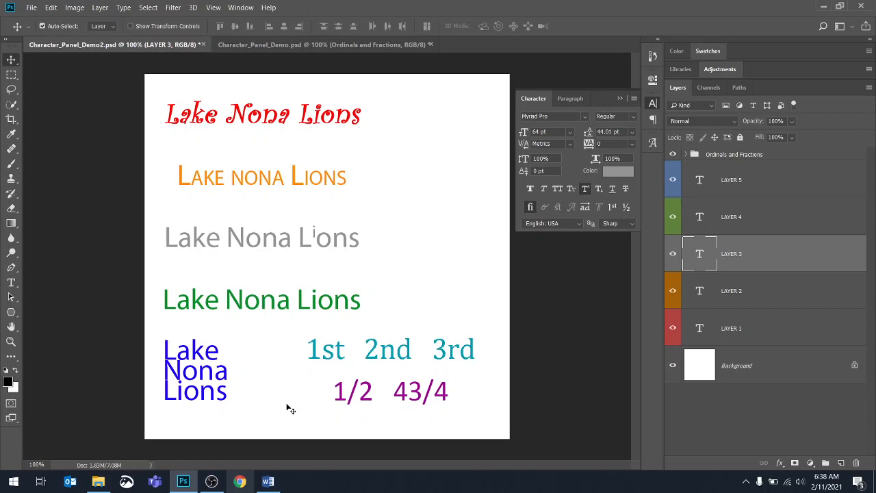
mouse_move(458, 243)
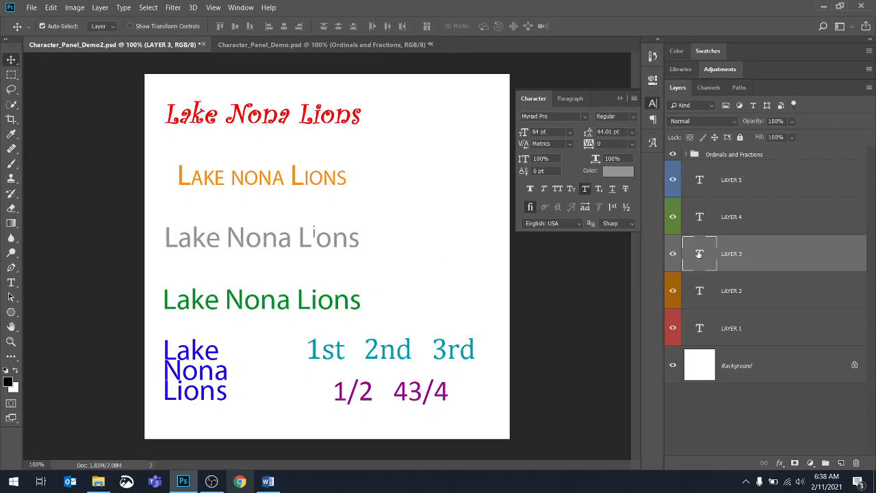
double_click(261, 235)
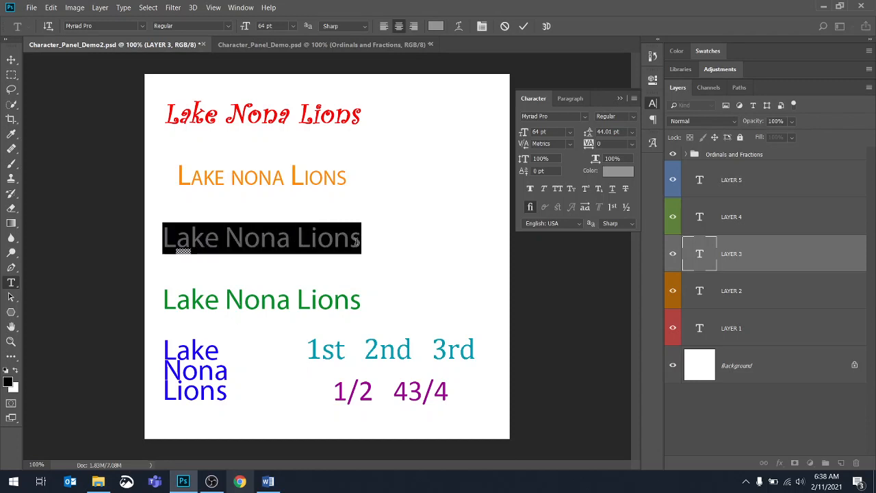
Step: Replace the grey line's text with 32=9
text(3.2)
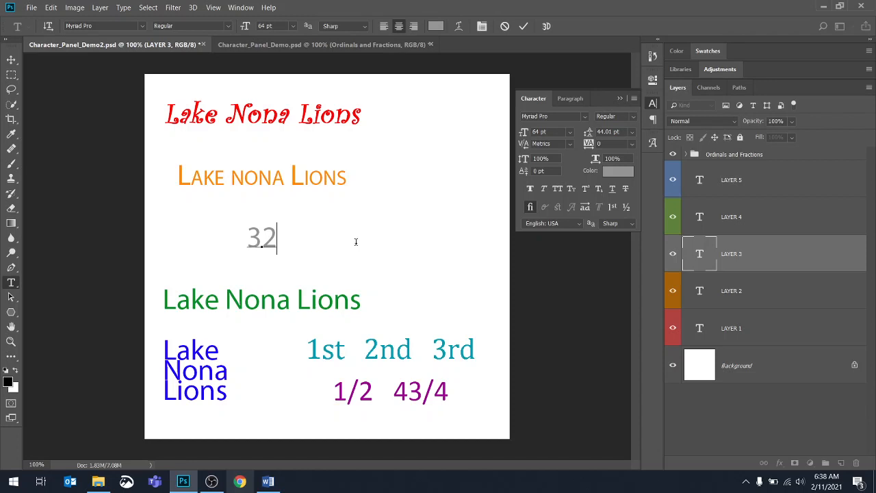
text(=9)
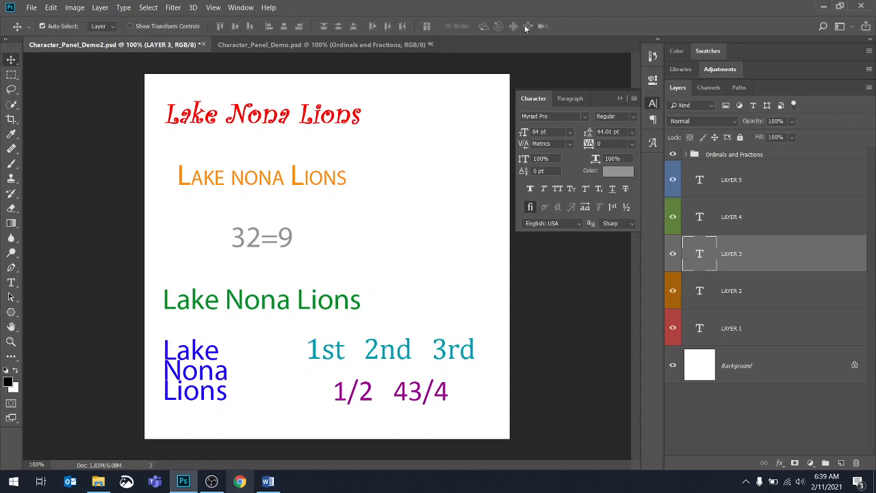
mouse_move(528, 26)
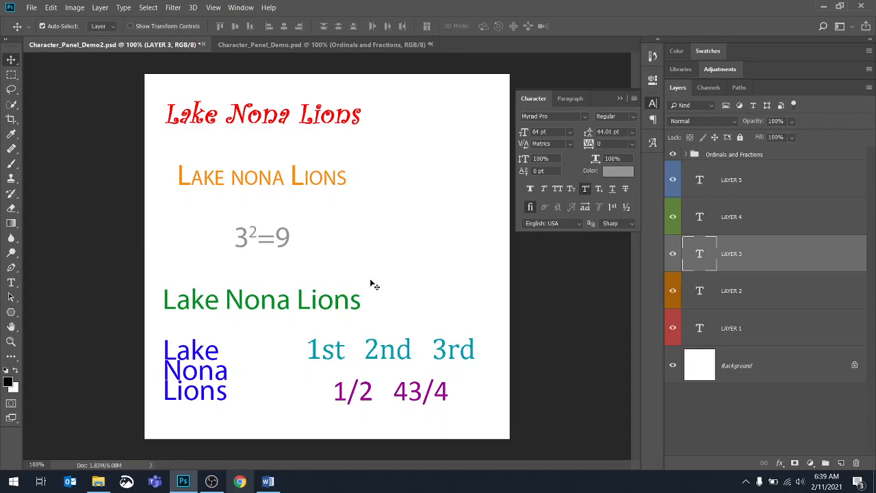
mouse_move(537, 201)
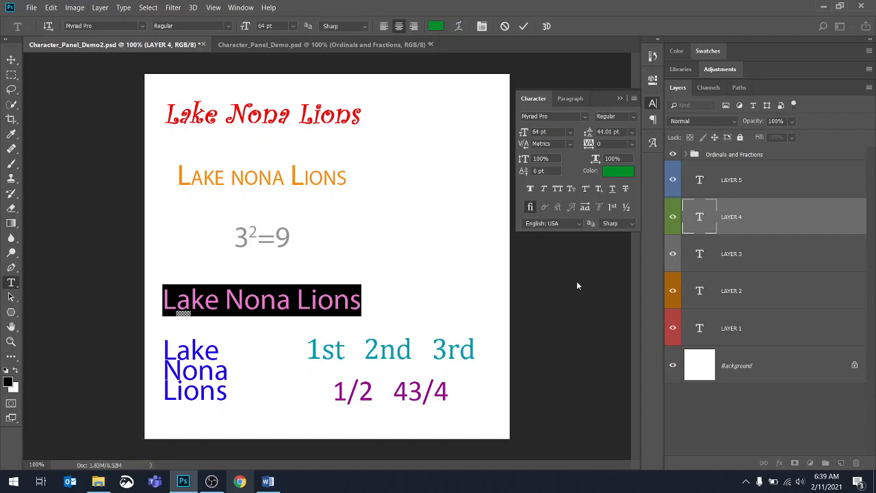
Step: Replace the green line's text with H20
text(H2)
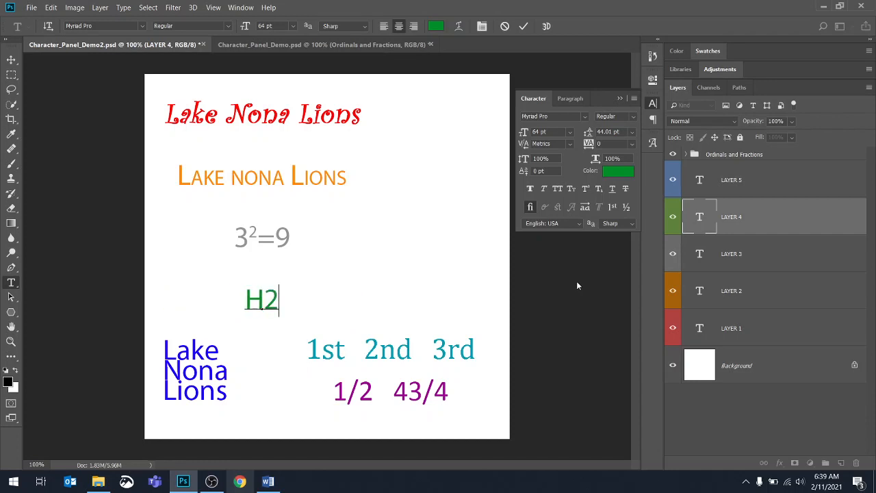
text(0)
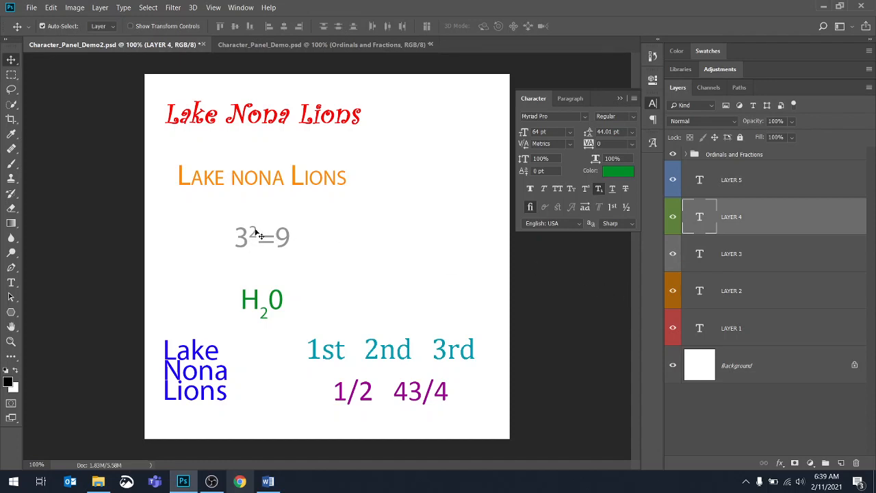
mouse_move(294, 309)
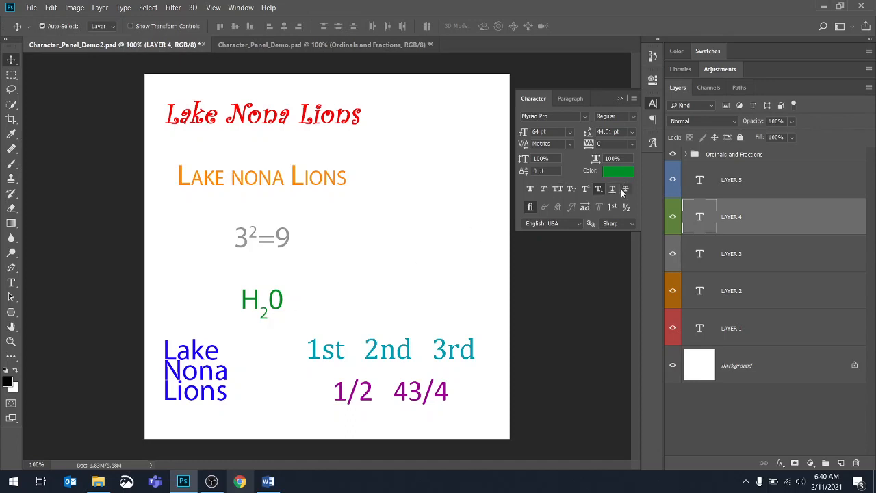
mouse_move(624, 190)
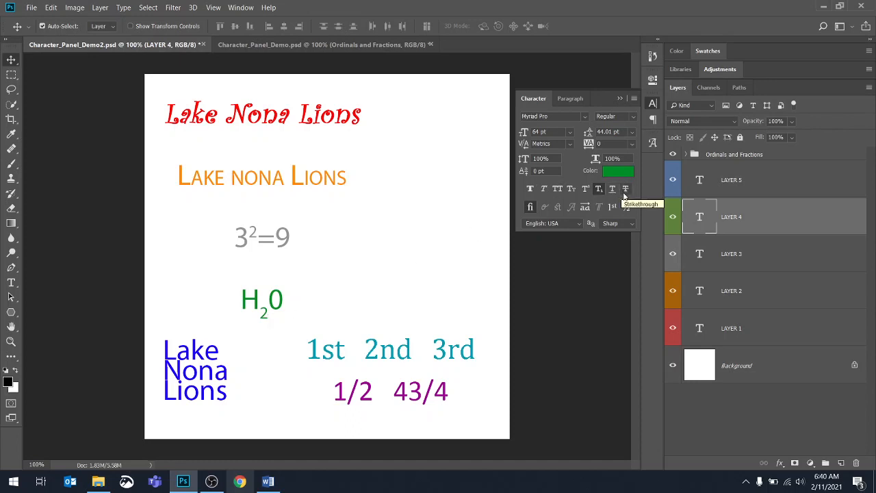
mouse_move(613, 189)
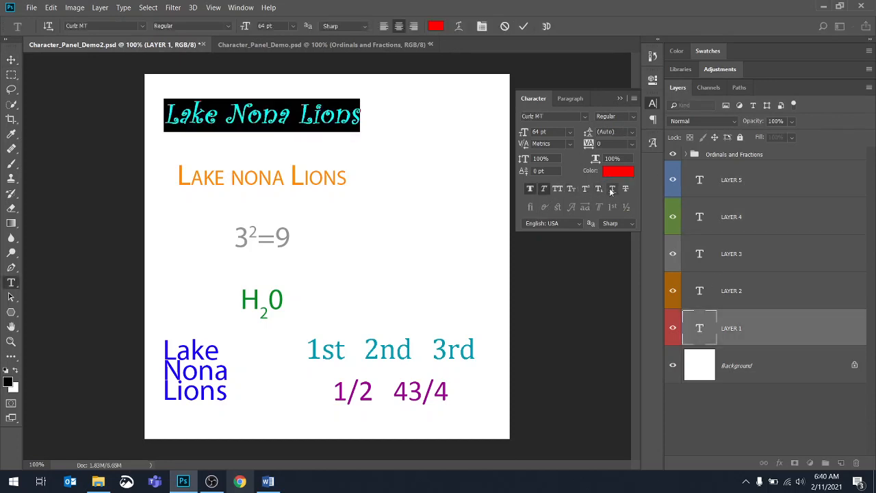
Step: Apply Underline to the red Lake Nona Lions heading
click(613, 189)
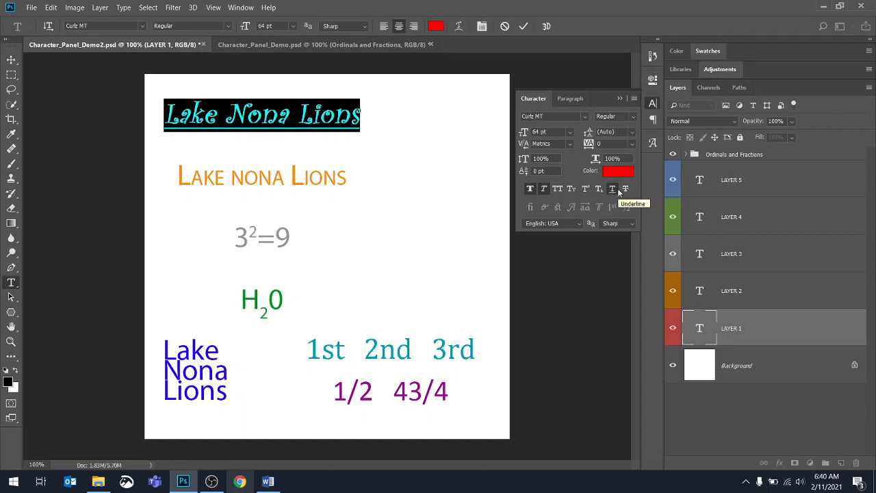
mouse_move(625, 189)
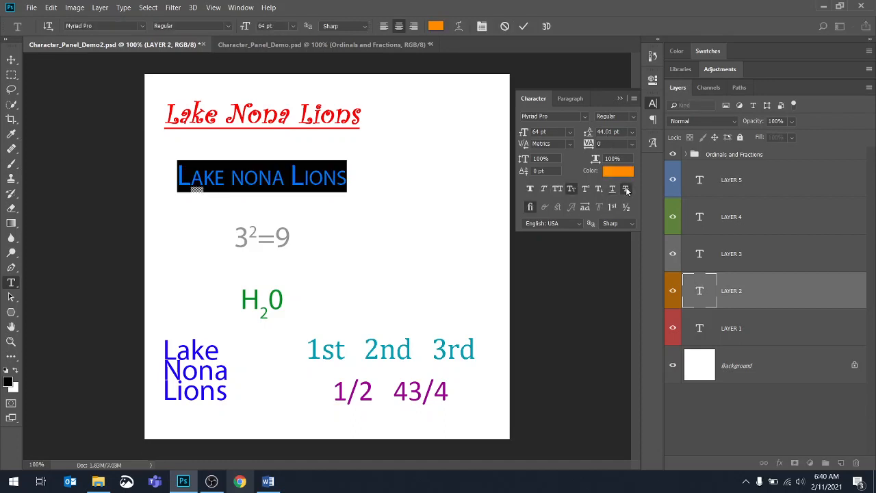
Step: Apply Strikethrough to the orange small-caps Lake Nona Lions line
click(612, 189)
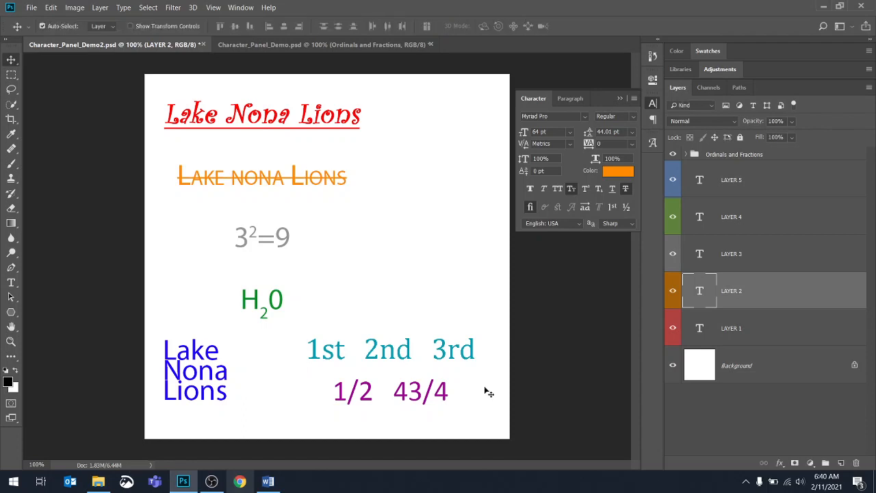
mouse_move(573, 205)
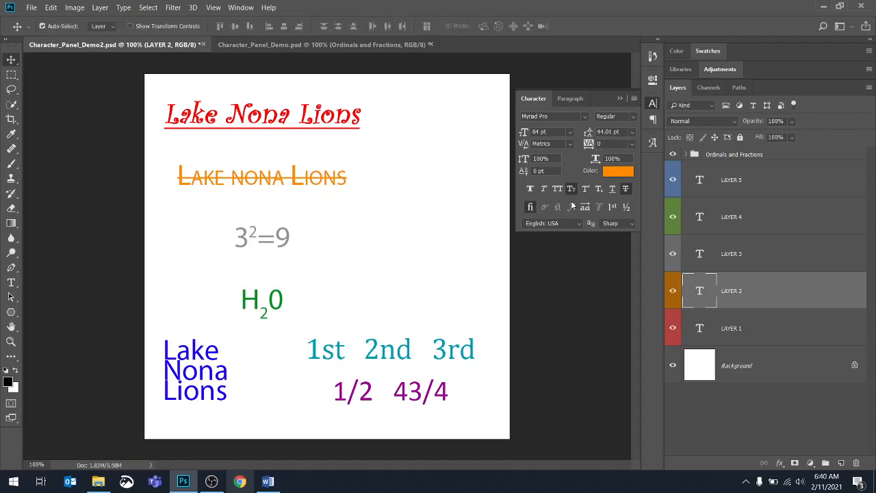
mouse_move(539, 211)
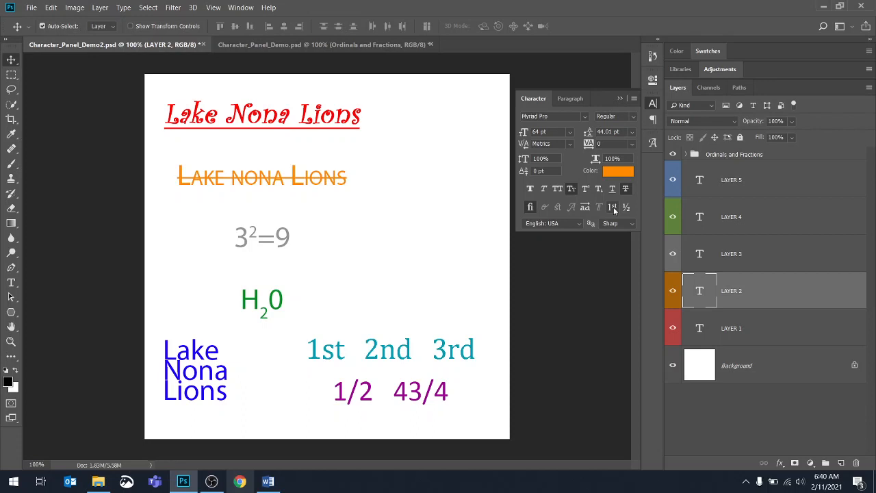
mouse_move(610, 206)
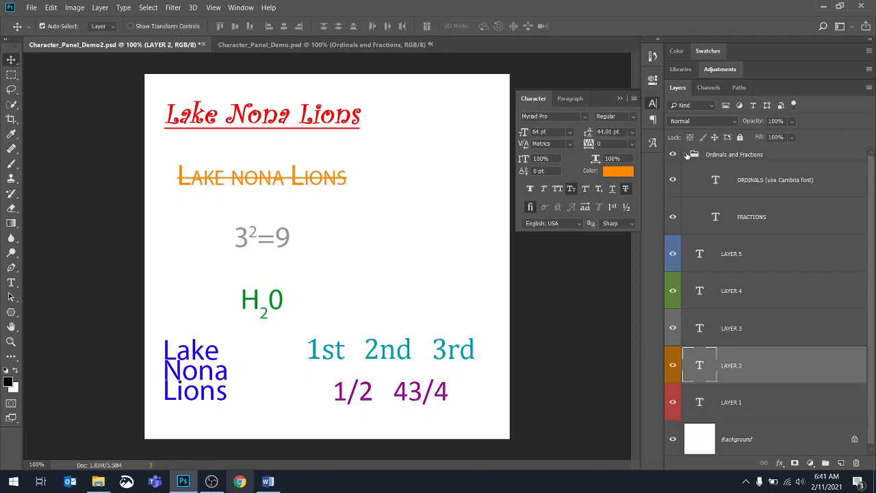
mouse_move(723, 227)
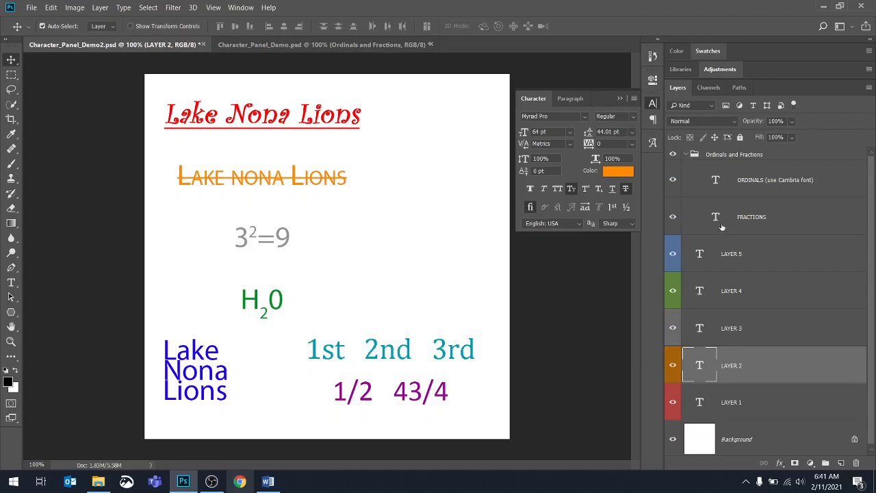
mouse_move(716, 216)
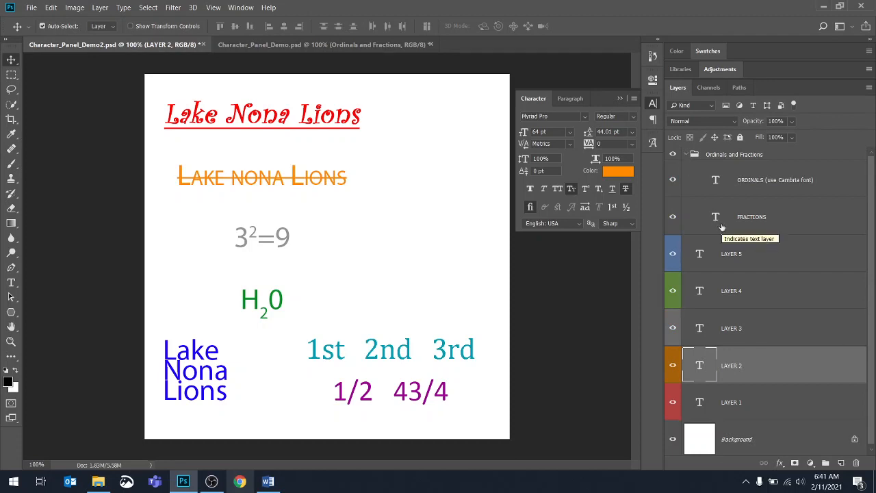
mouse_move(718, 179)
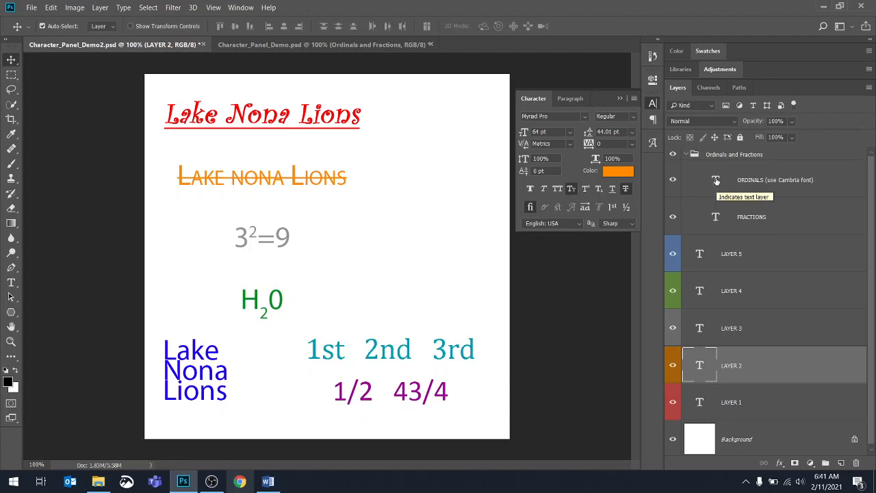
mouse_move(774, 178)
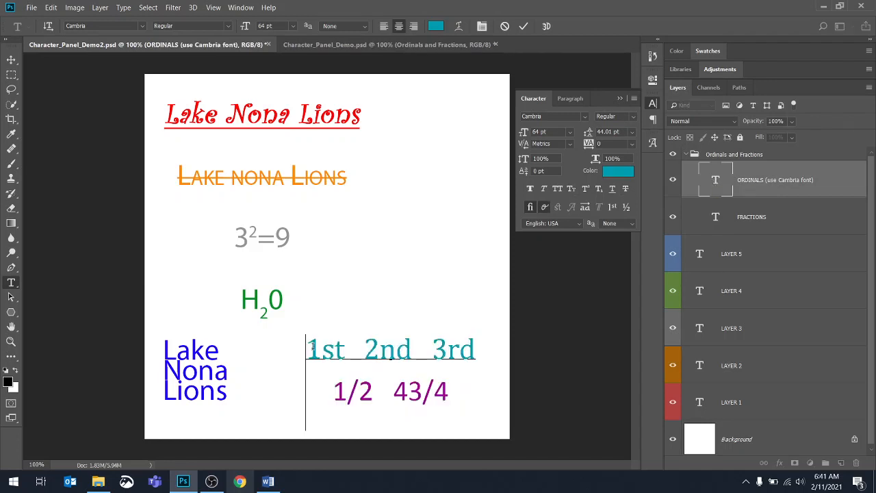
Step: Select the 1st 2nd 3rd text and enable OpenType Ordinals for raised suffixes
drag(308, 344, 342, 431)
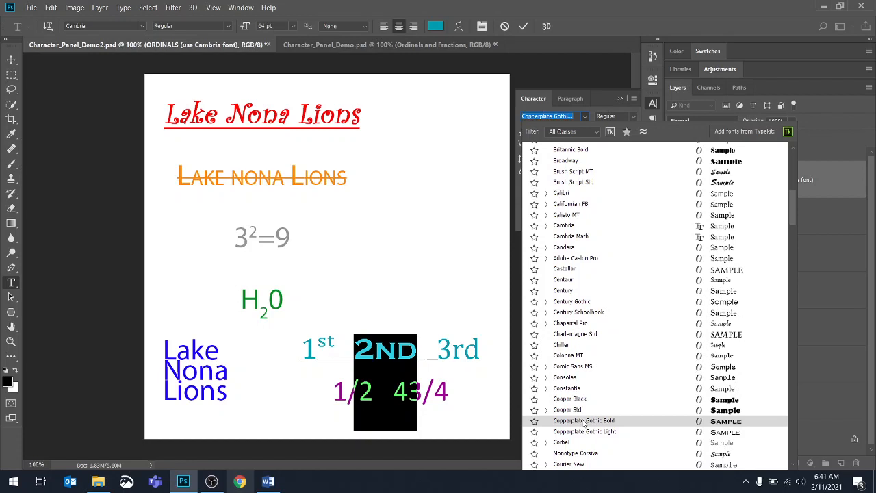
click(575, 453)
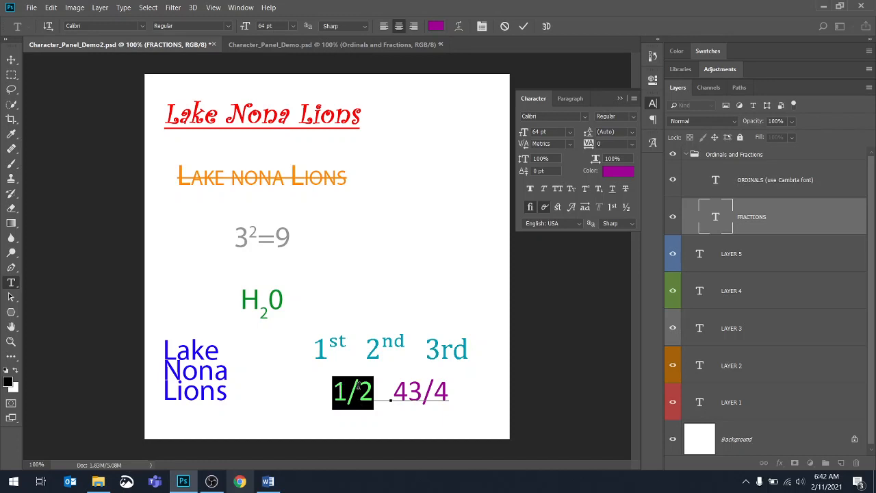
mouse_move(358, 386)
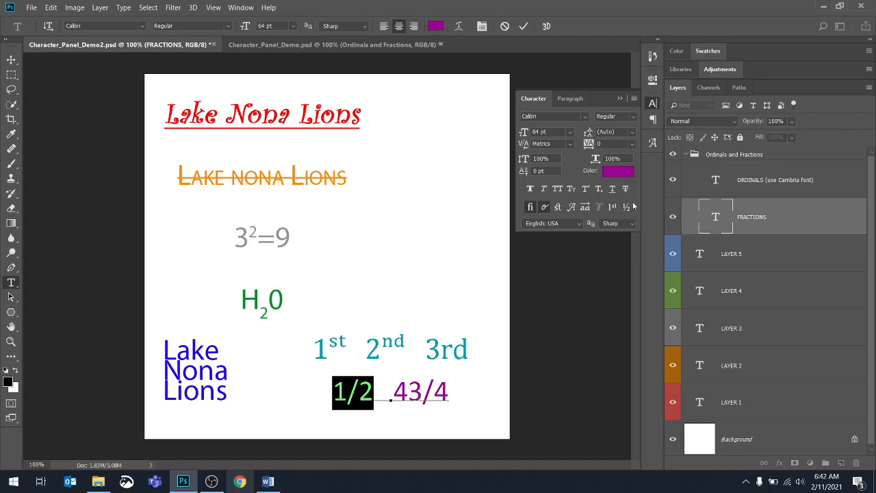
mouse_move(627, 210)
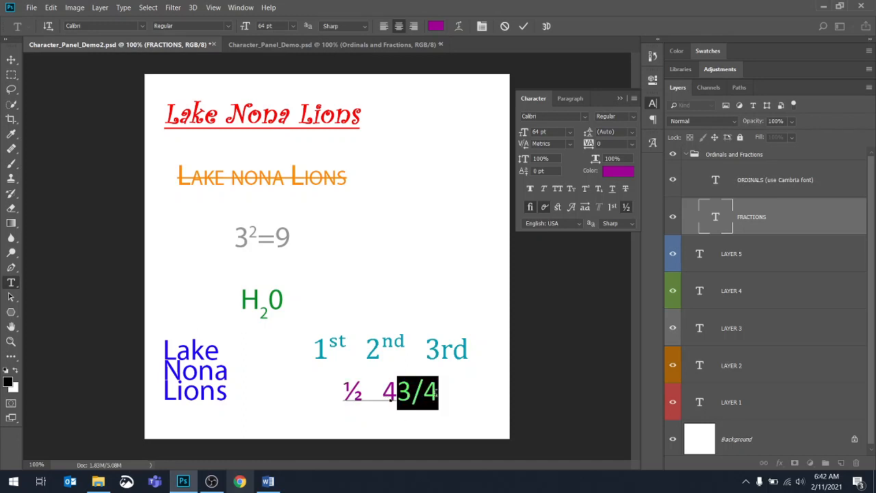
mouse_move(474, 378)
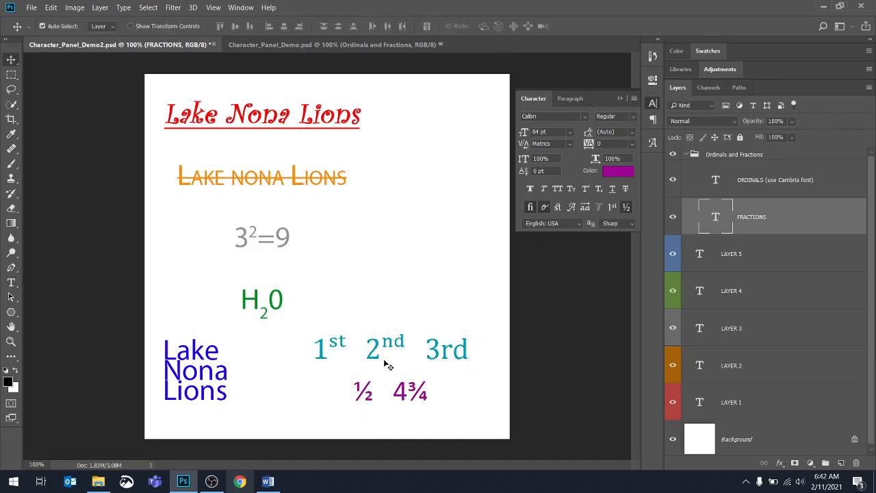
mouse_move(476, 443)
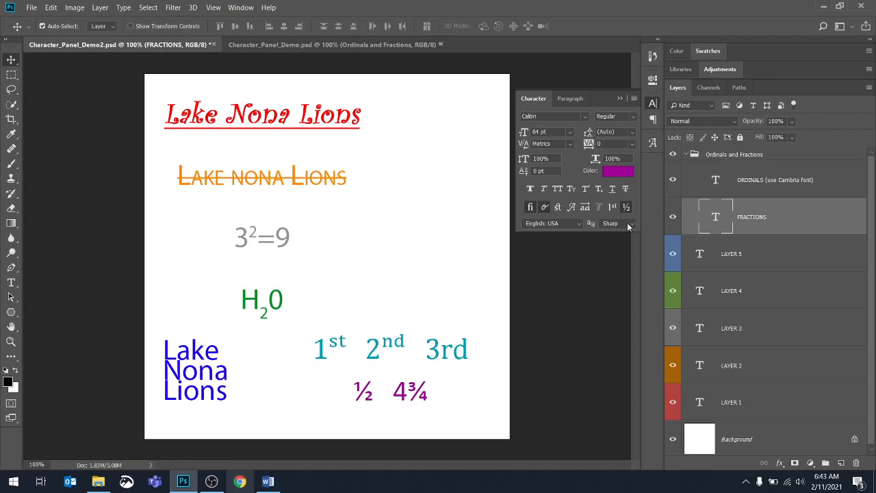
mouse_move(430, 346)
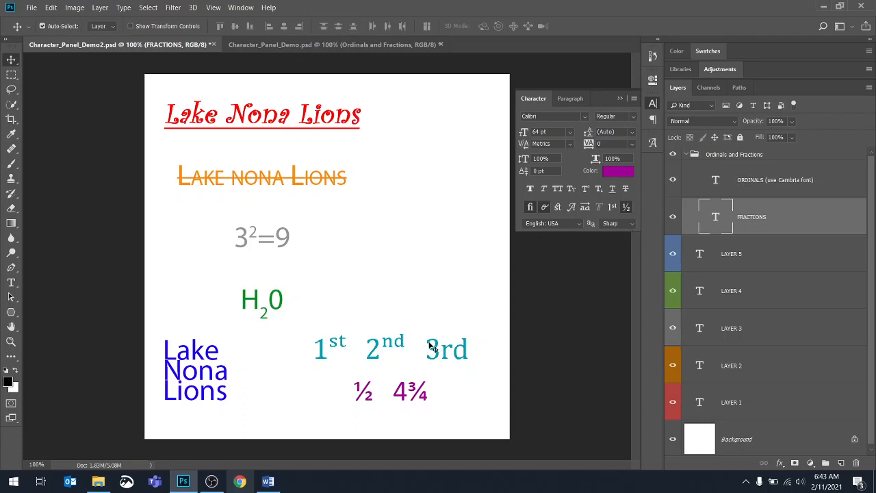
mouse_move(435, 366)
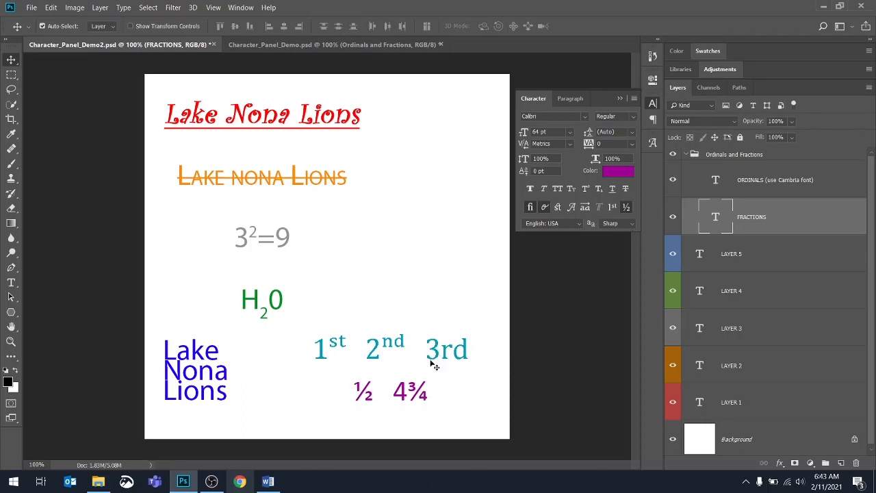
mouse_move(622, 263)
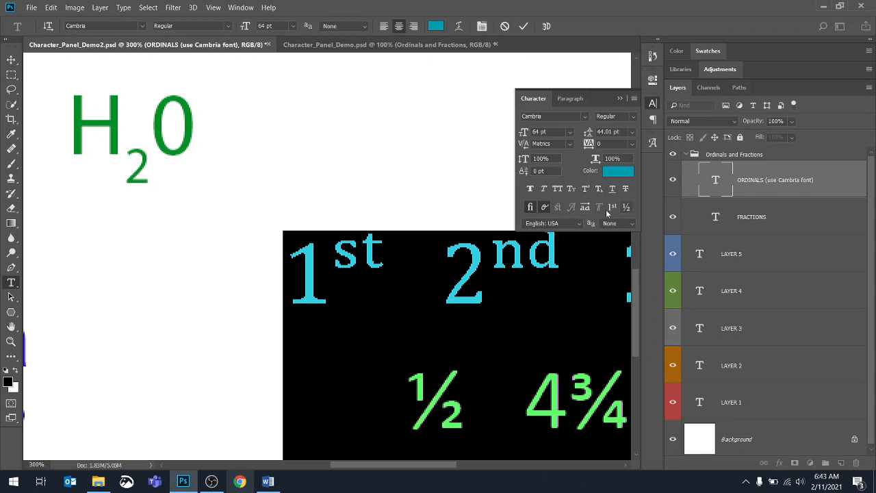
mouse_move(633, 228)
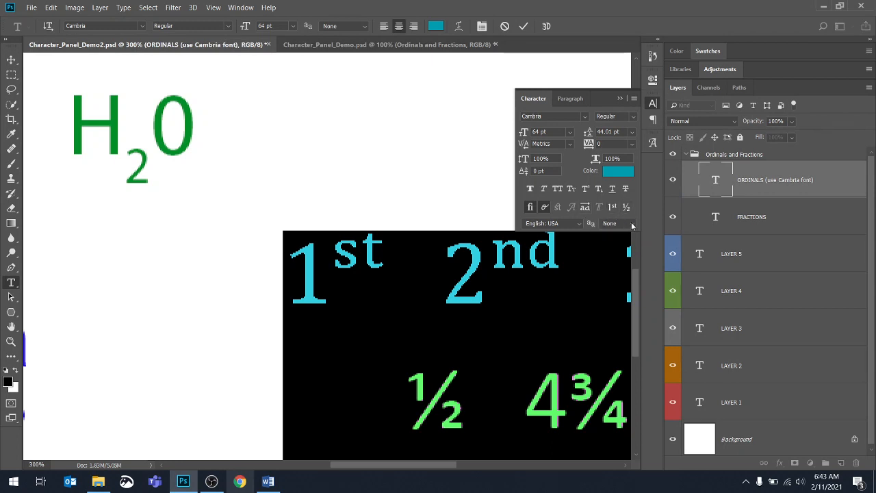
Step: Try Smooth, Crisp and Sharp anti-aliasing on the ordinals text
click(619, 224)
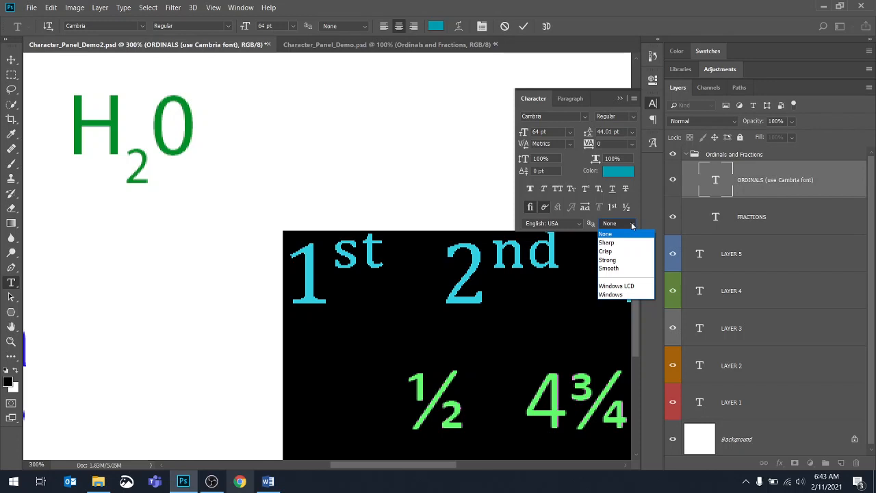
click(608, 267)
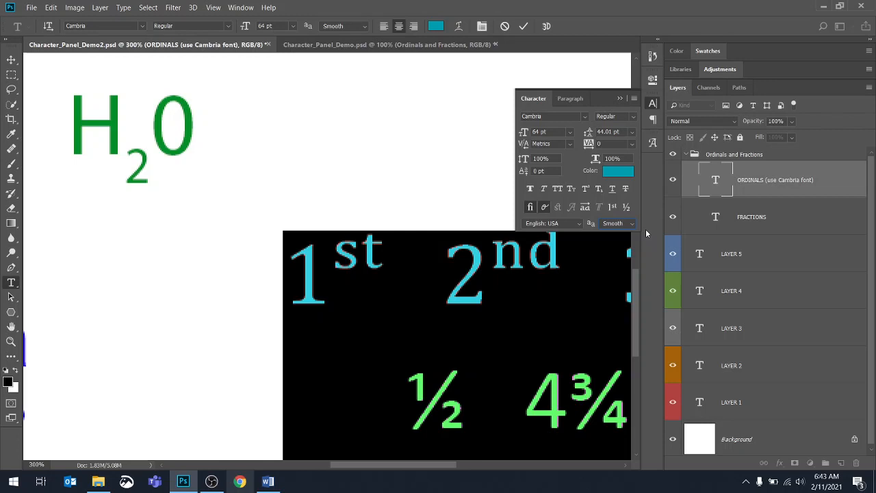
click(616, 223)
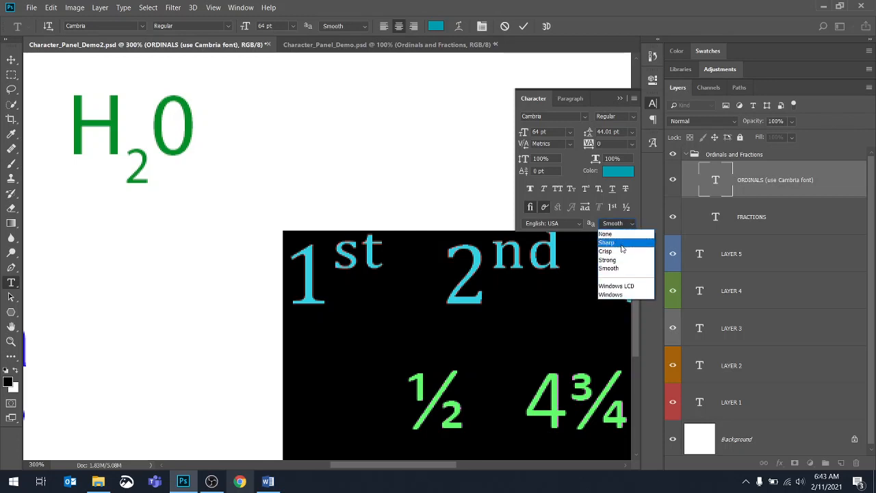
click(605, 251)
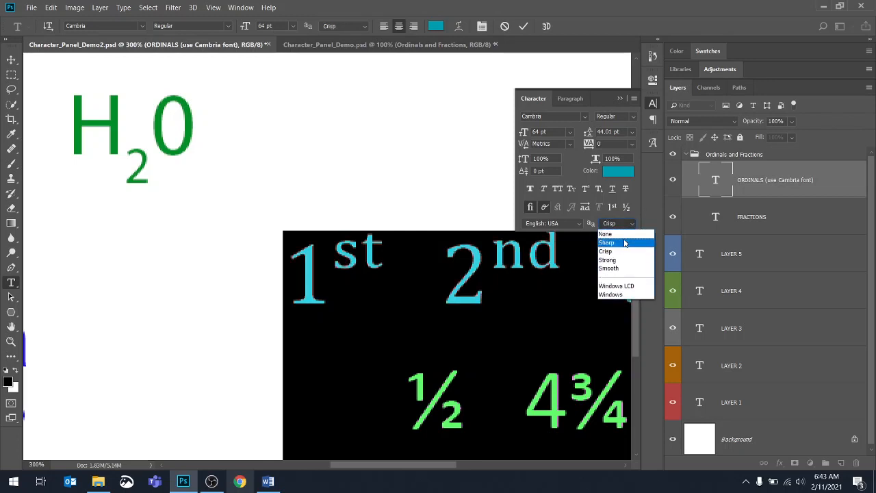
click(608, 242)
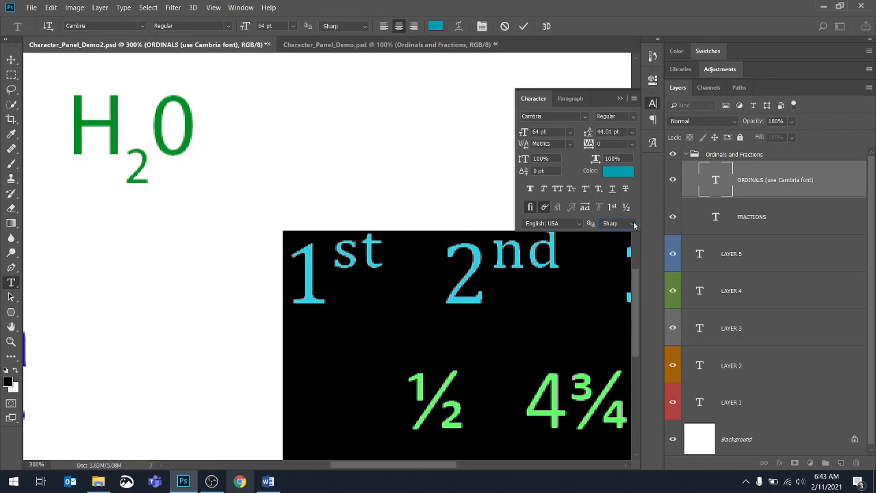
mouse_move(479, 235)
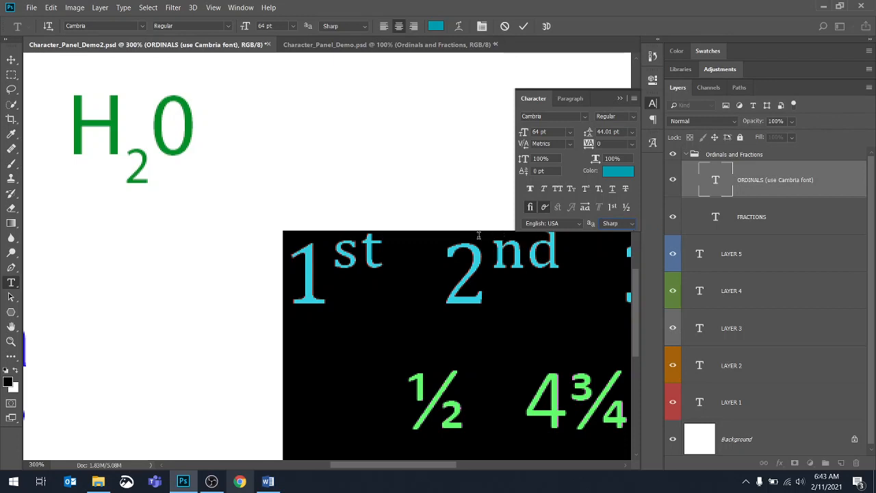
mouse_move(632, 227)
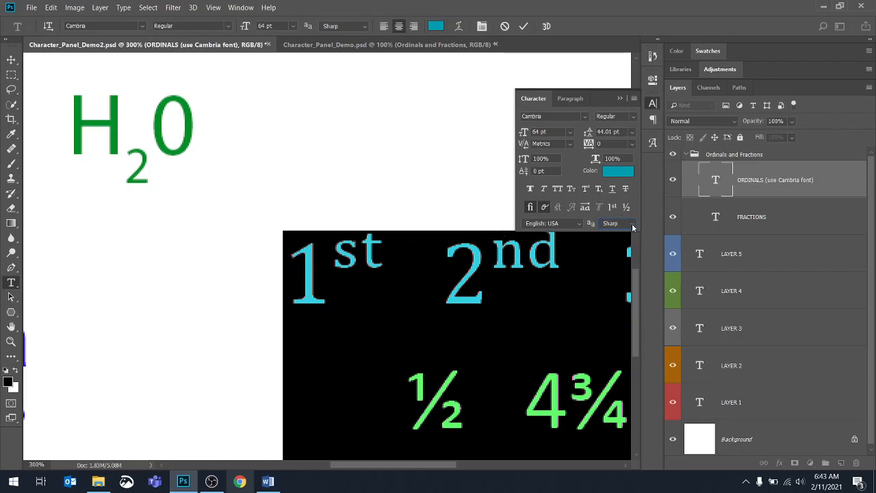
Step: Keep English: USA as the text language and finish editing the ordinals text
click(551, 223)
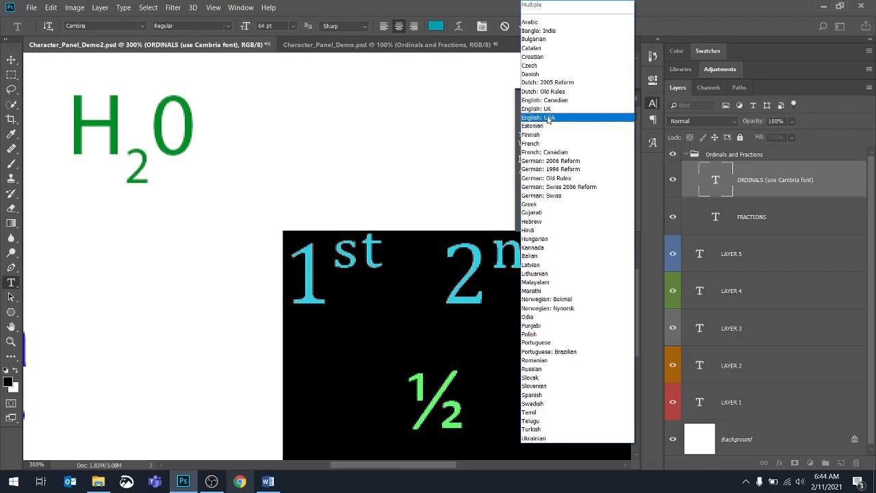
click(538, 118)
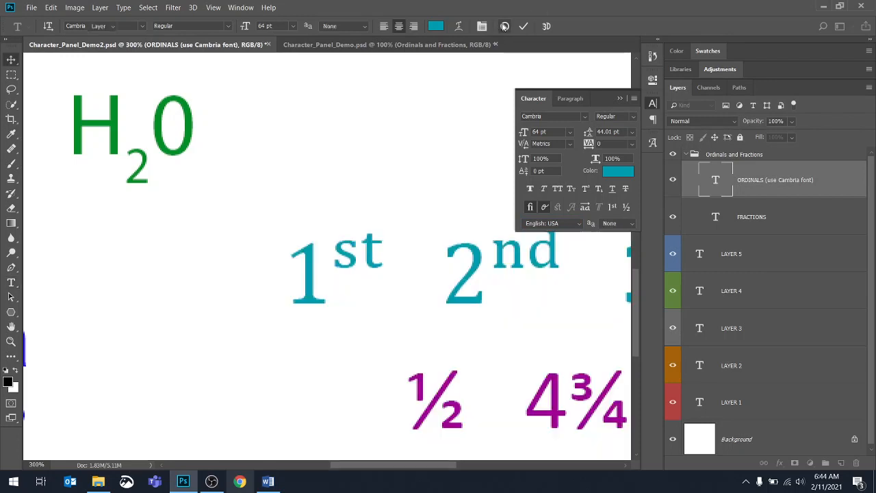
click(11, 62)
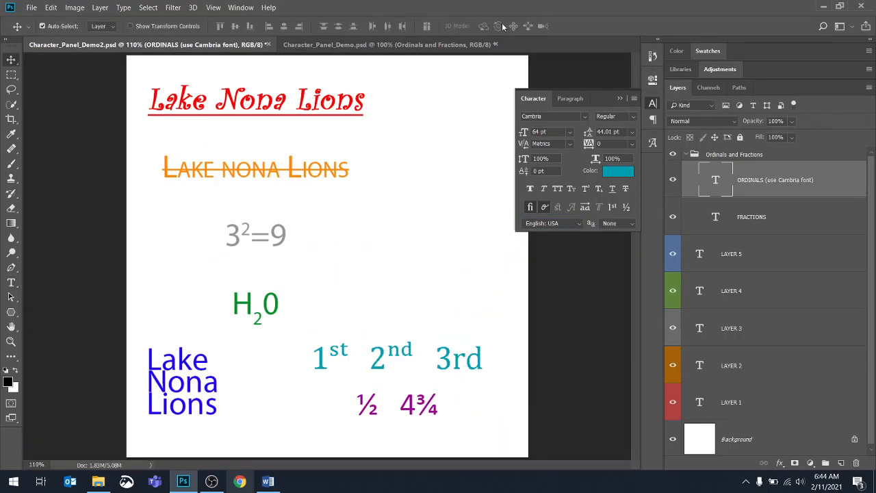
mouse_move(545, 207)
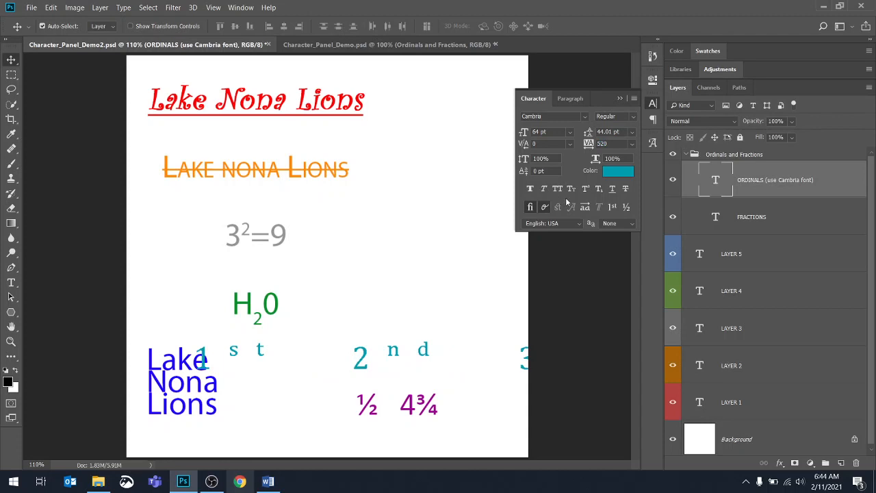
mouse_move(522, 372)
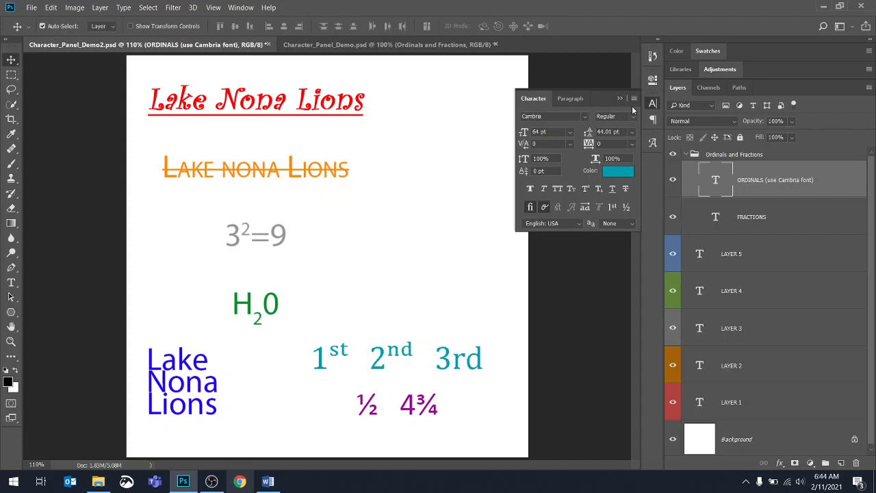
mouse_move(573, 230)
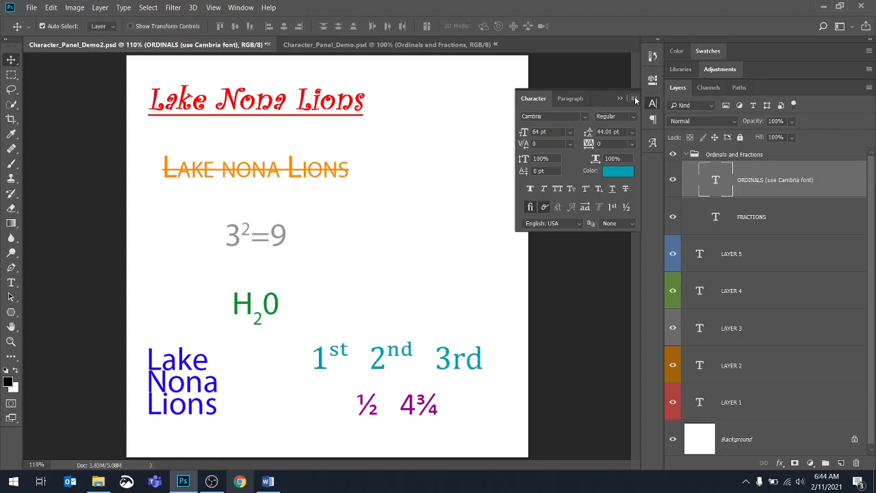
Step: Reset the character settings of the ordinals text to defaults
click(634, 99)
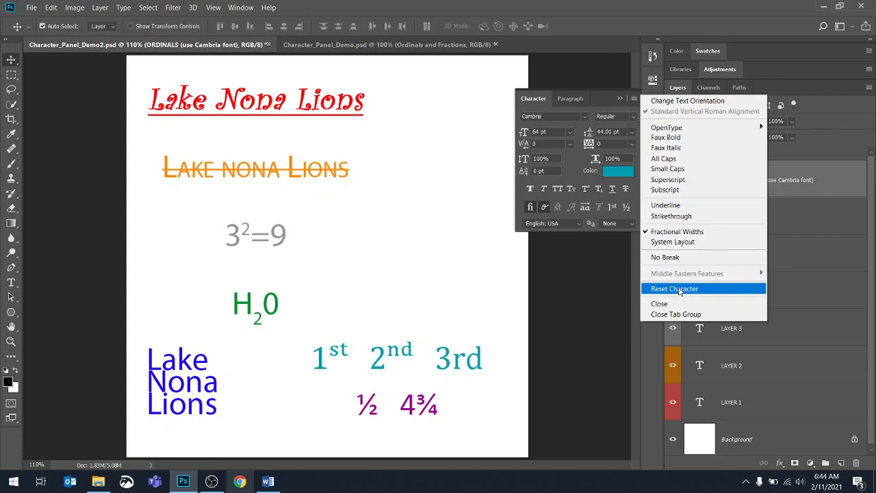
click(674, 287)
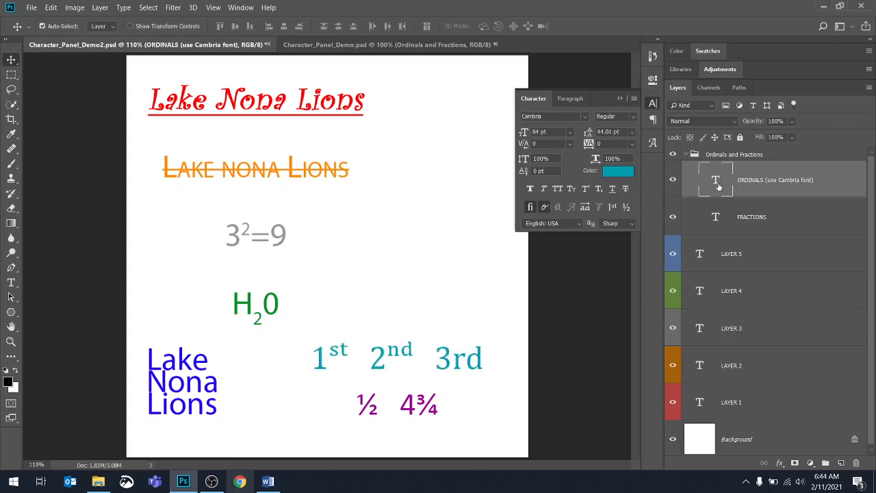
mouse_move(753, 450)
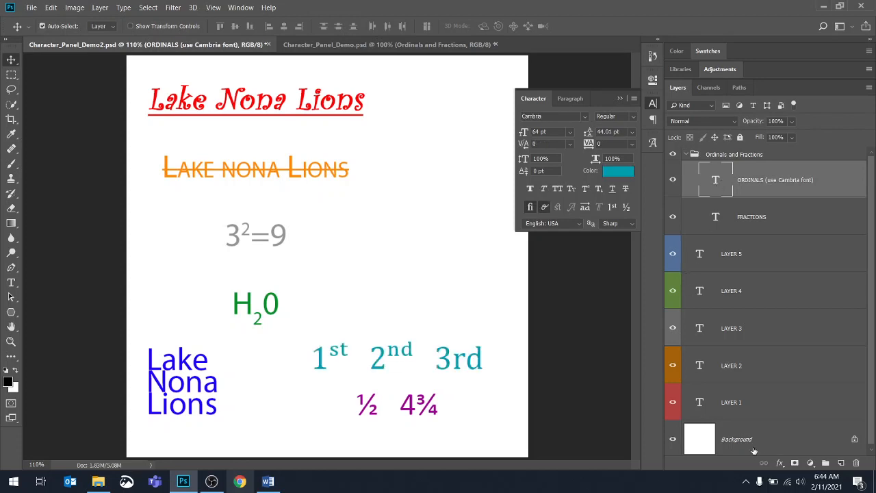
Step: With the Background layer active, reset character settings to Myriad Pro 12 pt black
click(736, 438)
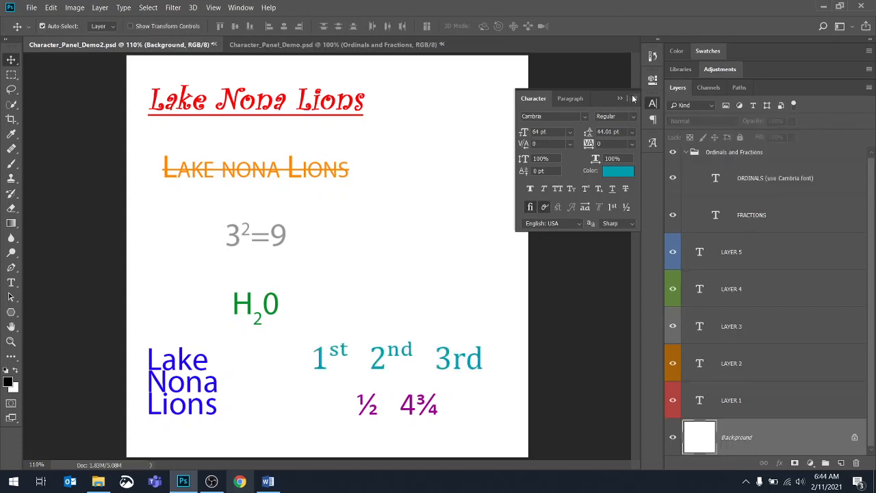
click(620, 99)
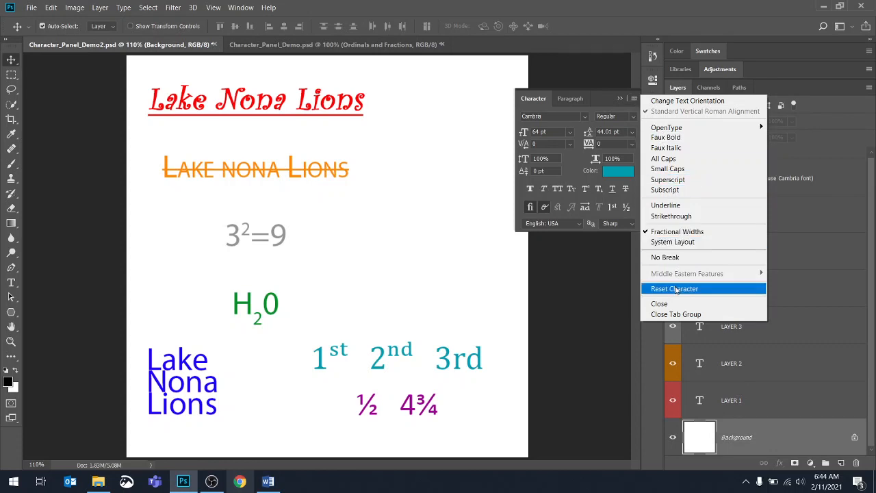
click(674, 288)
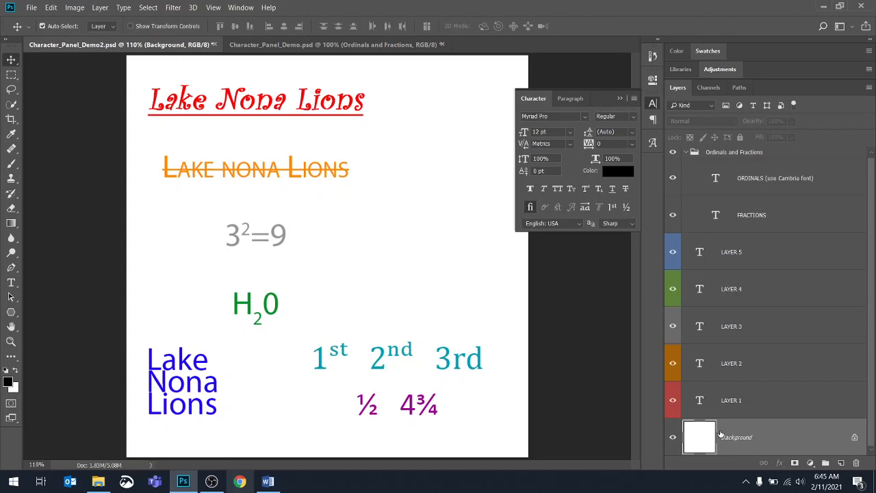
click(620, 98)
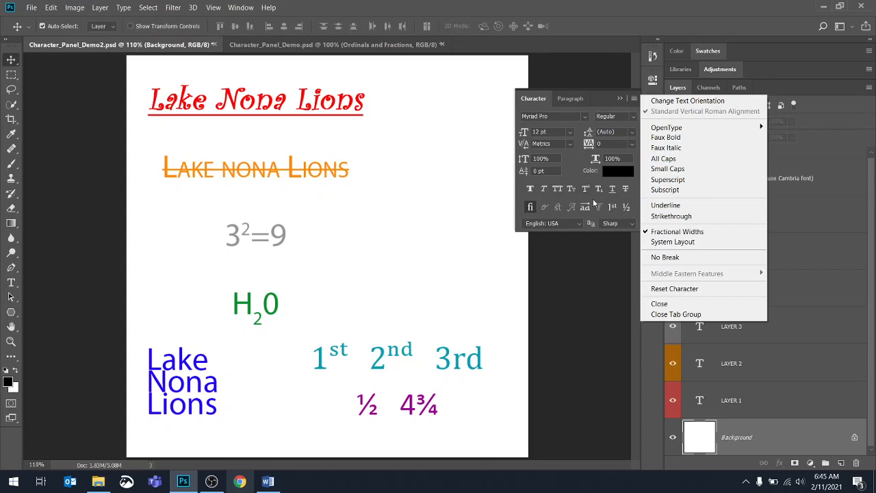
mouse_move(687, 101)
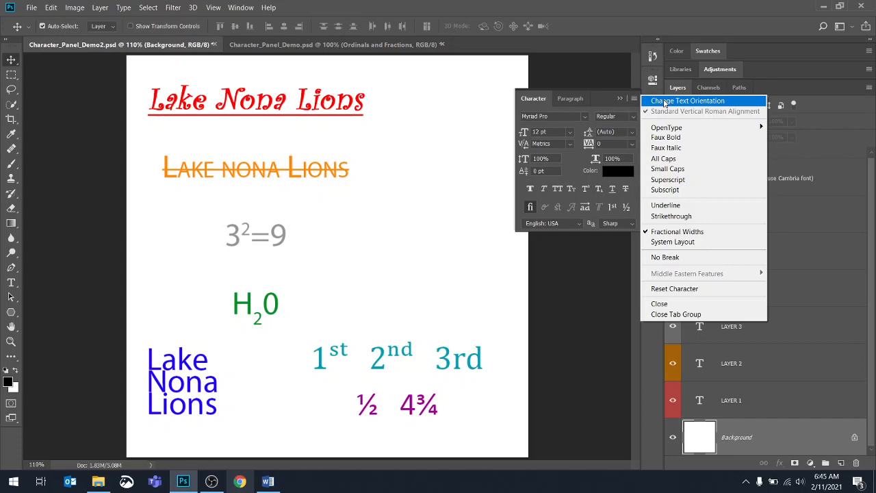
mouse_move(698, 389)
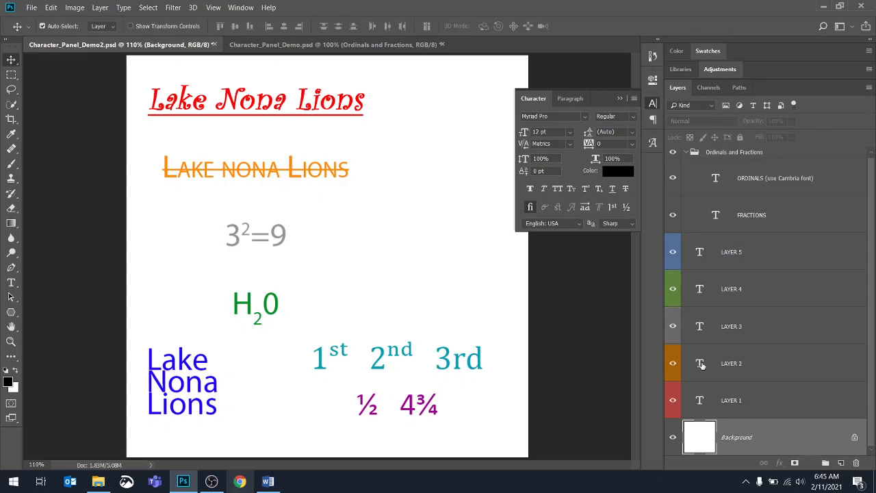
Step: Switch the orange Lake Nona Lions text on LAYER 2 to vertical orientation
click(620, 99)
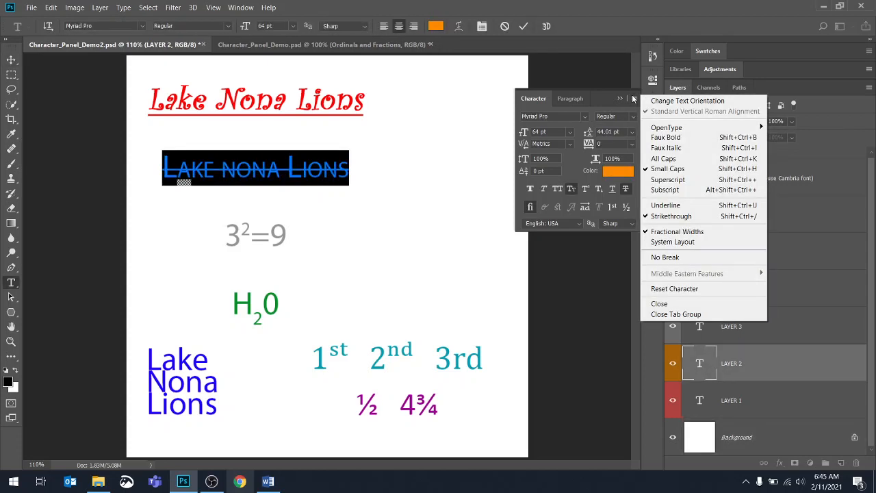
mouse_move(687, 101)
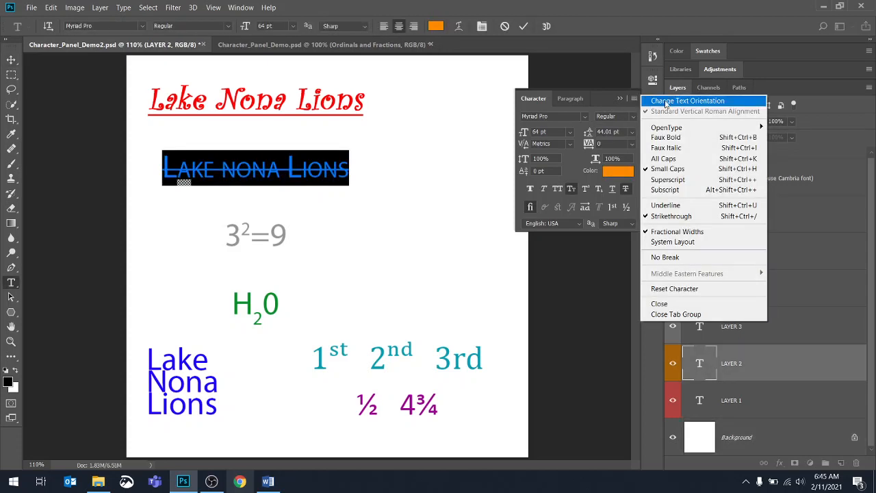
click(687, 101)
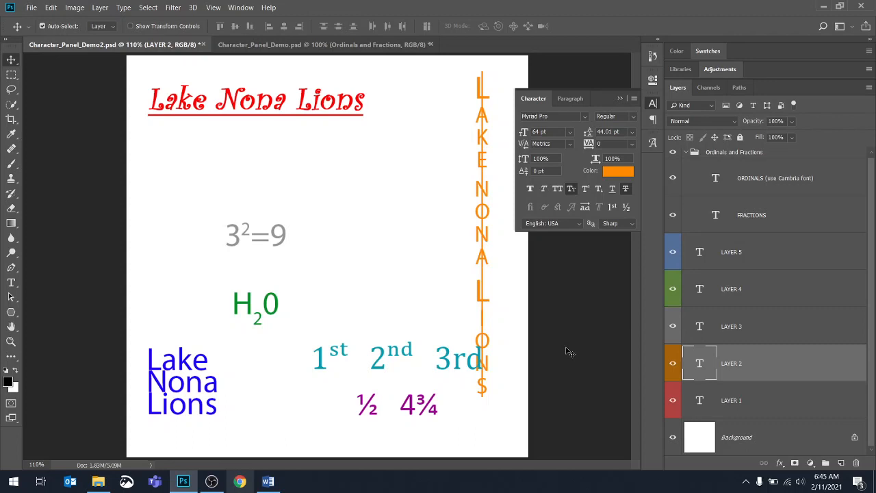
mouse_move(609, 201)
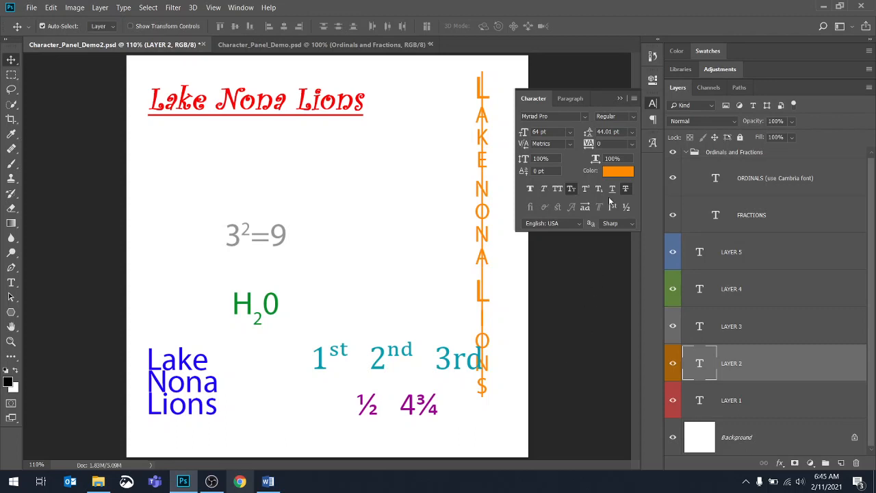